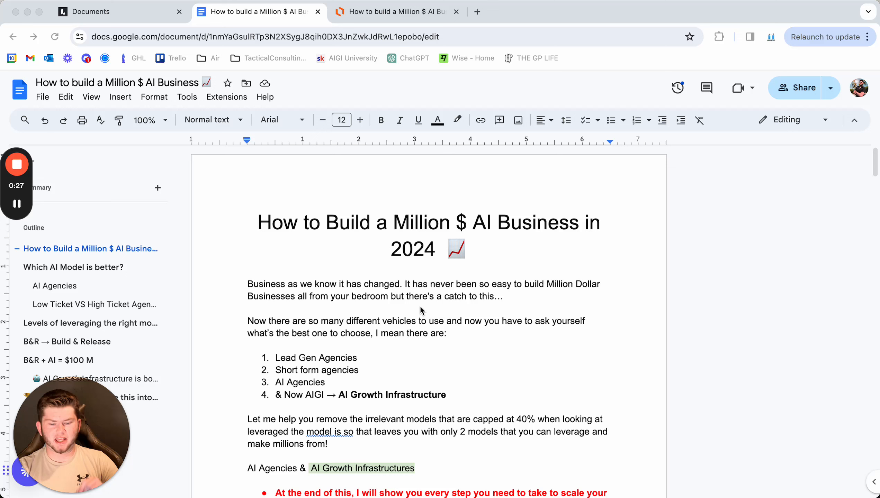
{"action": "mouse_move", "coordinate": [445, 314]}
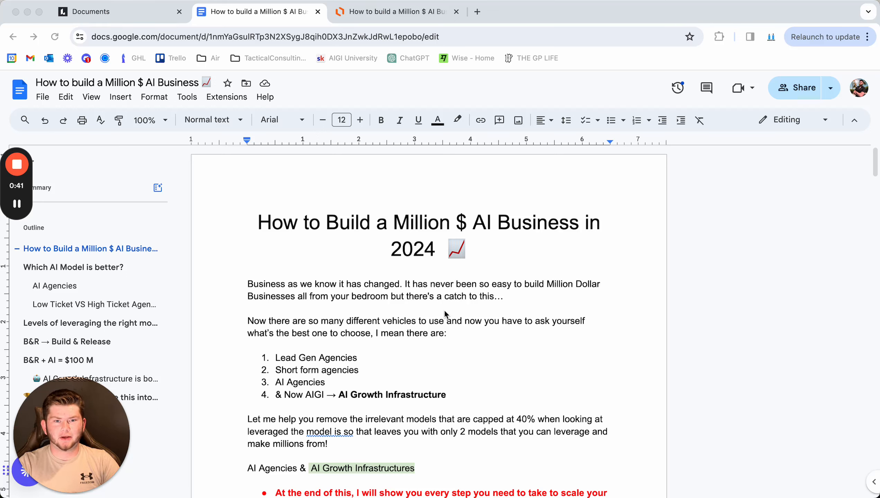
{"action": "mouse_move", "coordinate": [409, 334]}
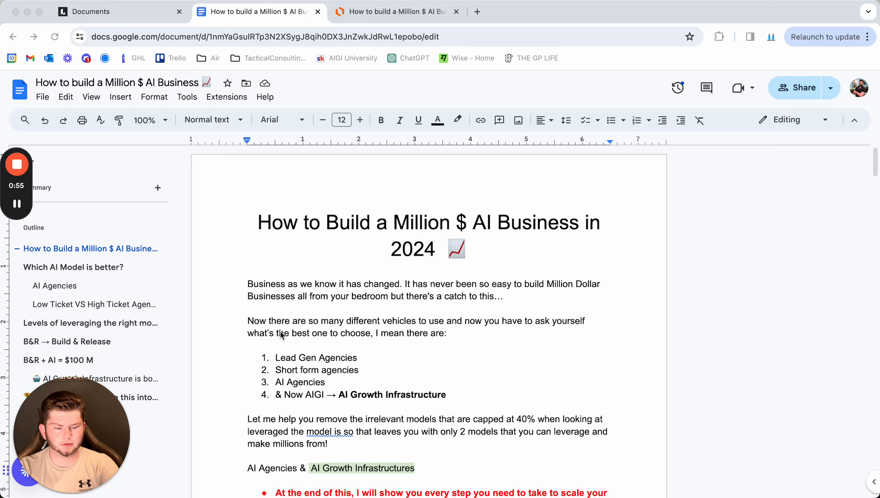
{"action": "mouse_move", "coordinate": [296, 364]}
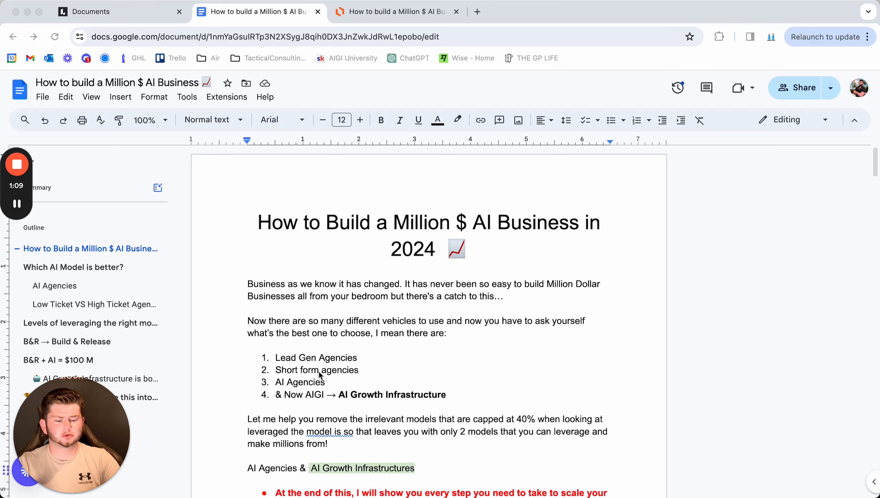
{"action": "mouse_move", "coordinate": [319, 391]}
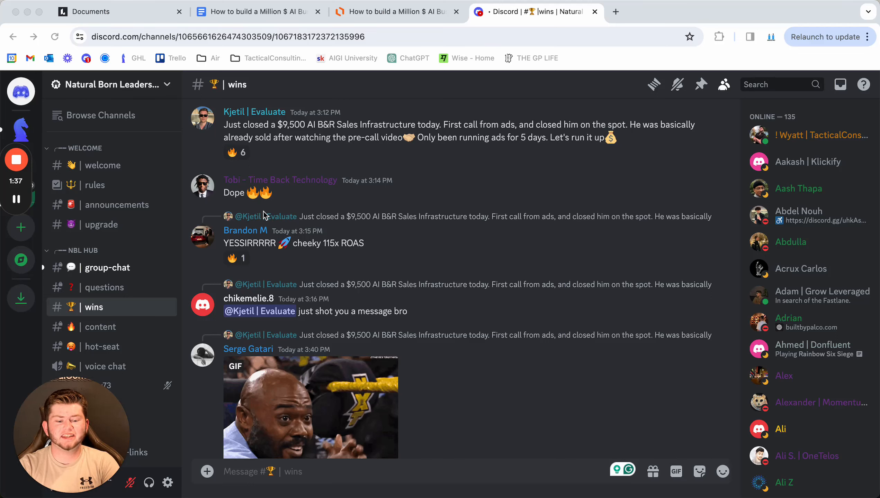
Highlight part of the top wins post about a member's $9,500 AI sales infrastructure deal.
{"action": "left_click_drag", "start_coordinate": [275, 125], "coordinate": [303, 124]}
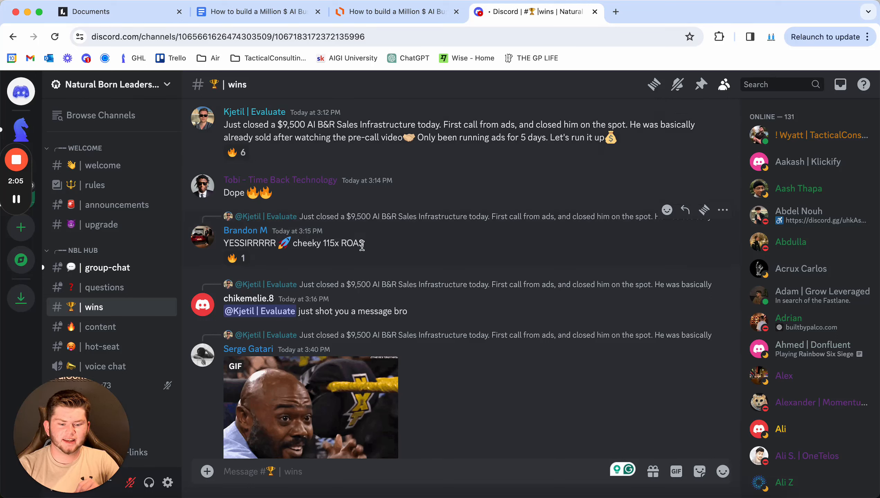
{"action": "mouse_move", "coordinate": [392, 249]}
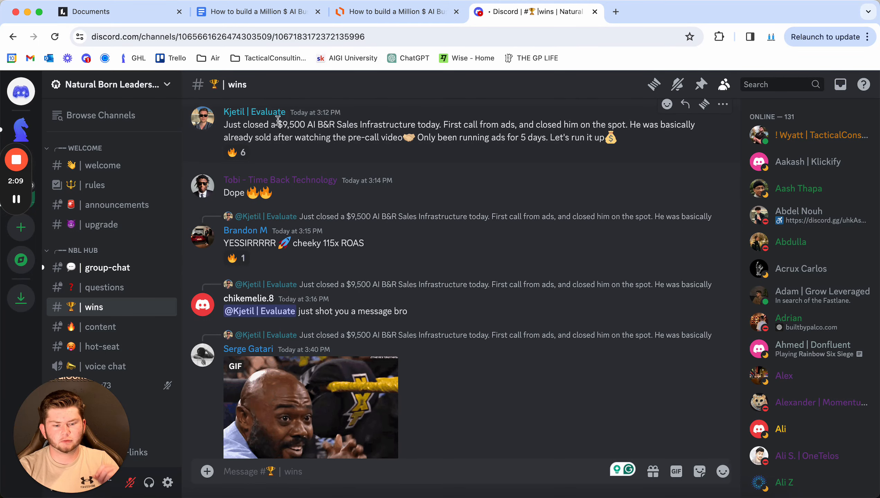
{"action": "mouse_move", "coordinate": [398, 153]}
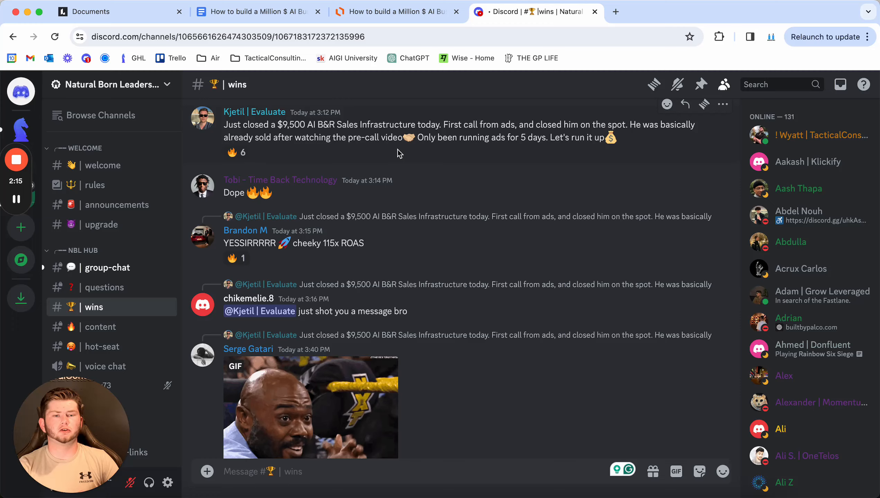
Return to the guide and scroll past 'Which AI Model is better?' to the AI Agencies diagram.
{"action": "left_click", "coordinate": [255, 11]}
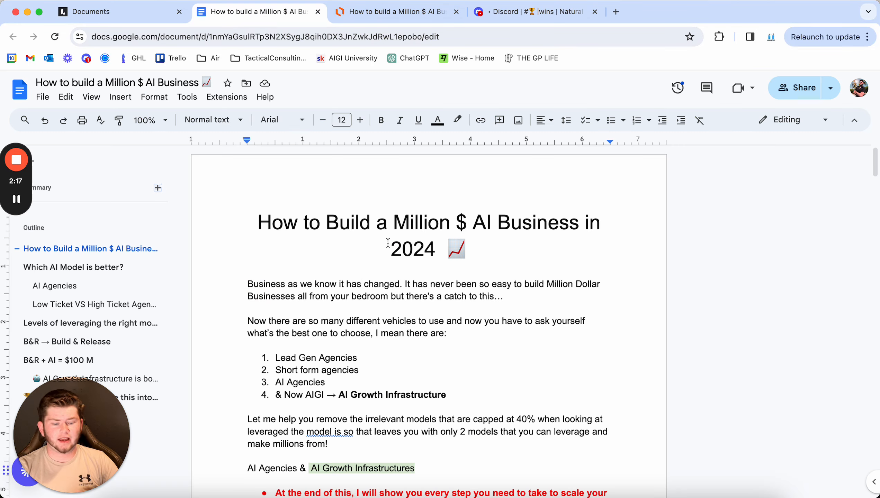
{"action": "scroll", "scroll_direction": "down", "scroll_amount": 3}
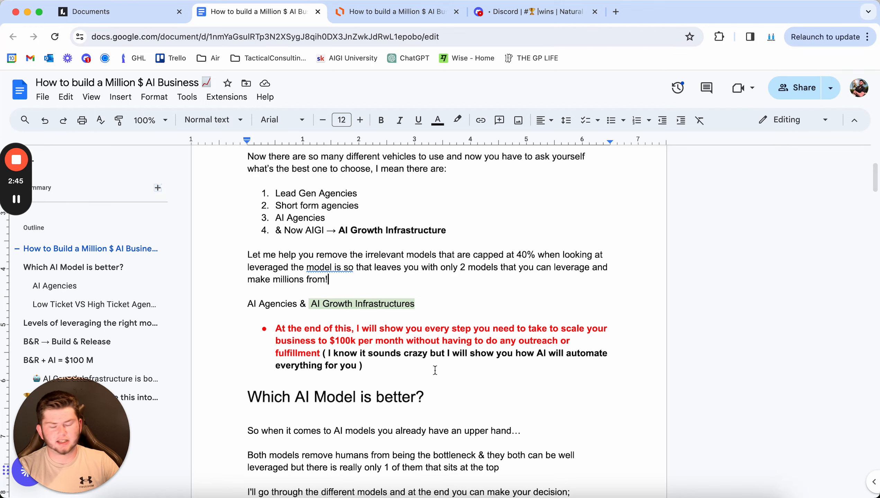
{"action": "scroll", "scroll_direction": "down", "scroll_amount": 3}
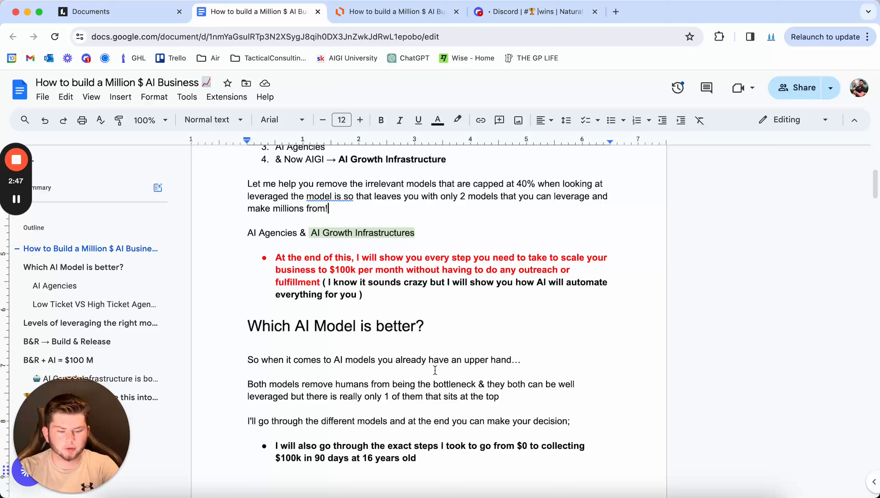
{"action": "scroll", "scroll_direction": "down", "scroll_amount": 3}
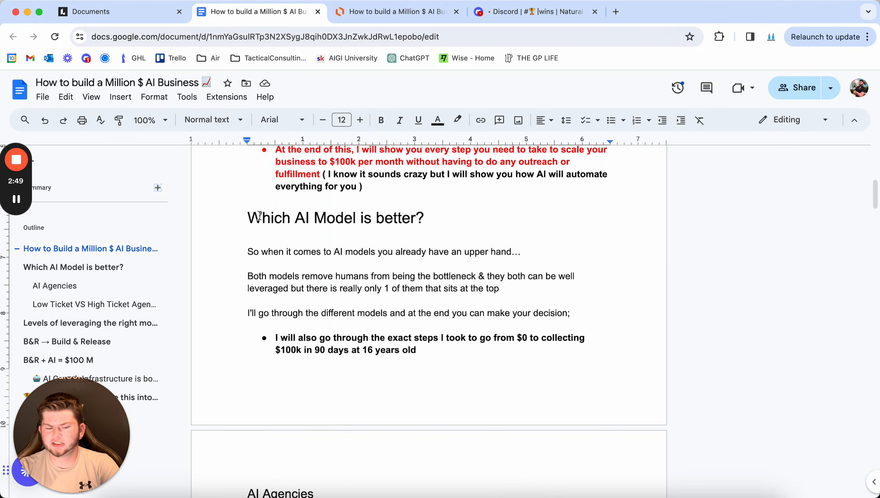
{"action": "scroll", "scroll_direction": "down", "scroll_amount": 3}
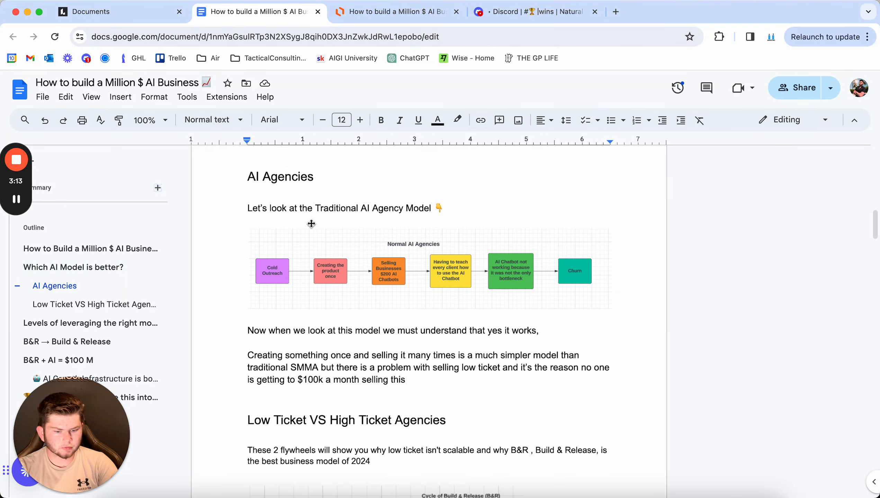
Glance at Discord's wins channel, then scroll the guide to the two agency flywheel diagrams.
{"action": "left_click", "coordinate": [396, 11]}
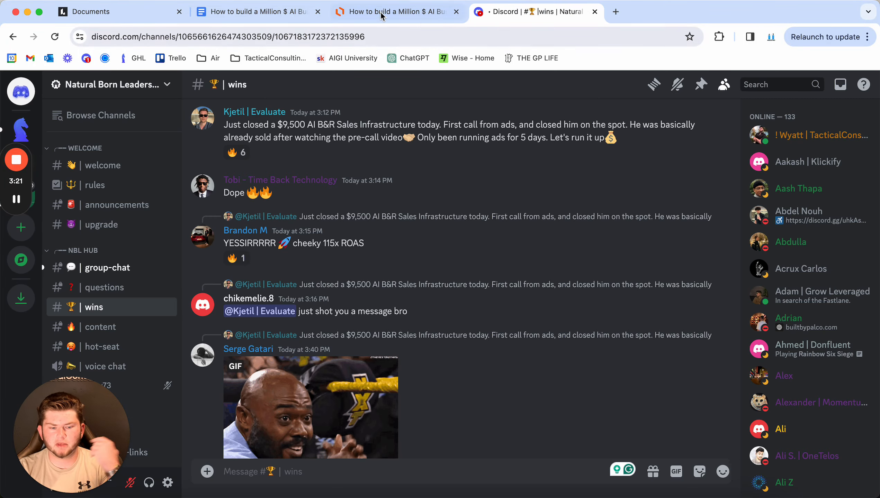
{"action": "left_click", "coordinate": [252, 11]}
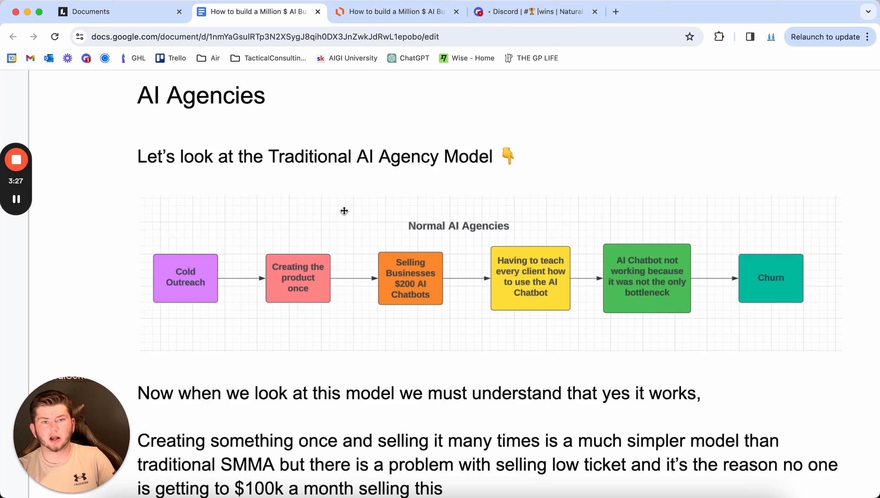
{"action": "mouse_move", "coordinate": [383, 233]}
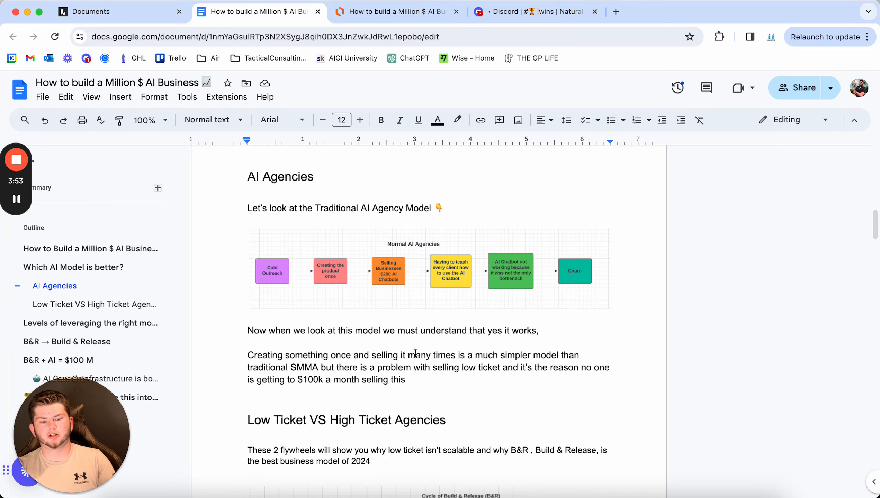
{"action": "scroll", "scroll_direction": "down", "scroll_amount": 3}
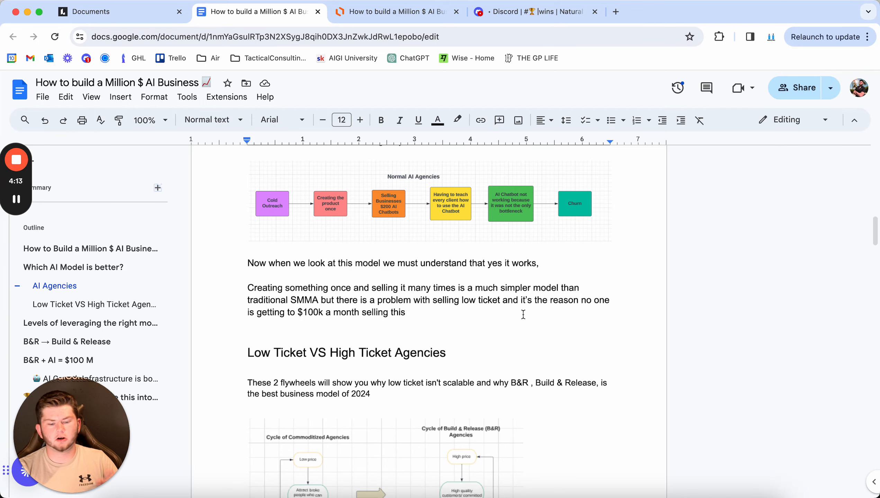
{"action": "scroll", "scroll_direction": "down", "scroll_amount": 3}
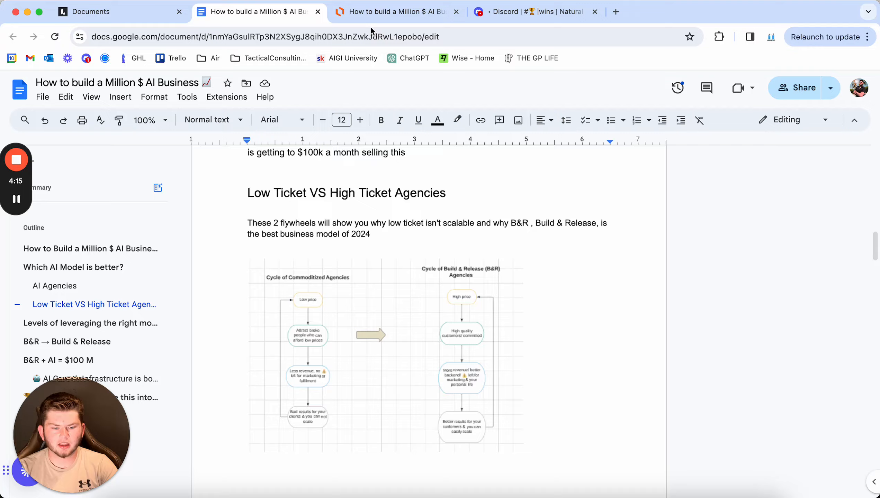
Open the Lucidchart board and pick out the Build & Release cycle's Better results steps.
{"action": "left_click", "coordinate": [397, 11]}
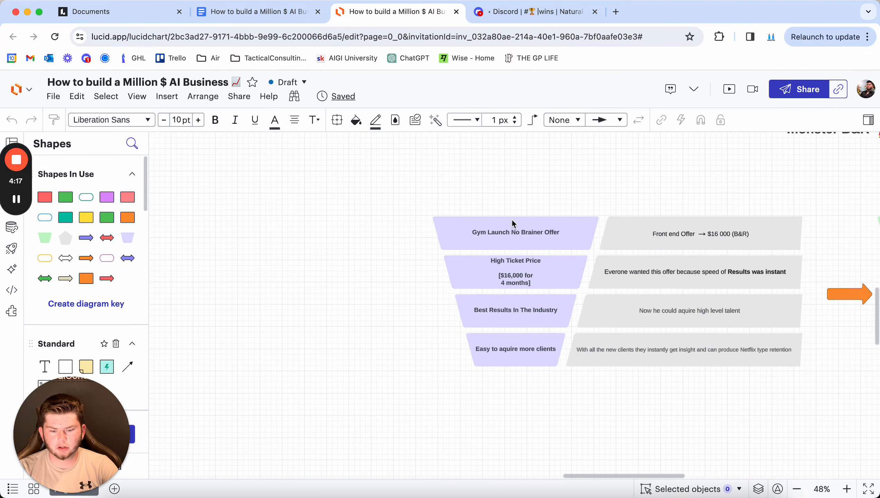
{"action": "scroll", "scroll_direction": "down", "scroll_amount": 3}
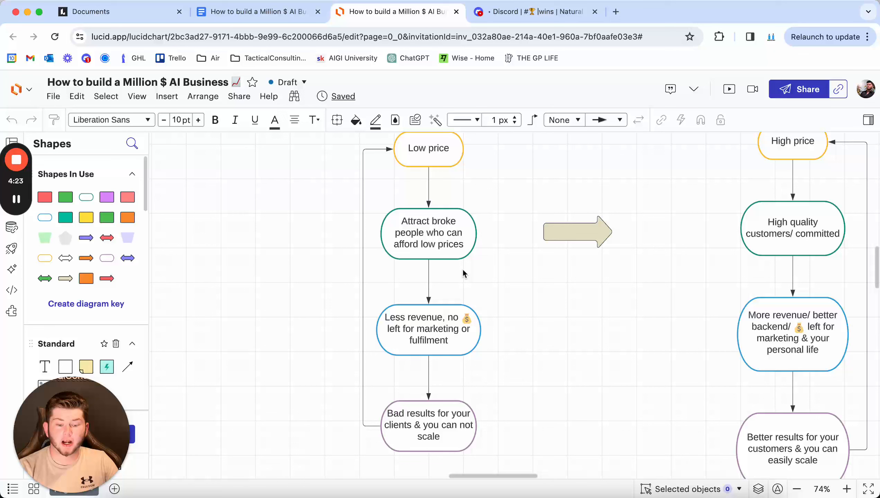
{"action": "mouse_move", "coordinate": [511, 279]}
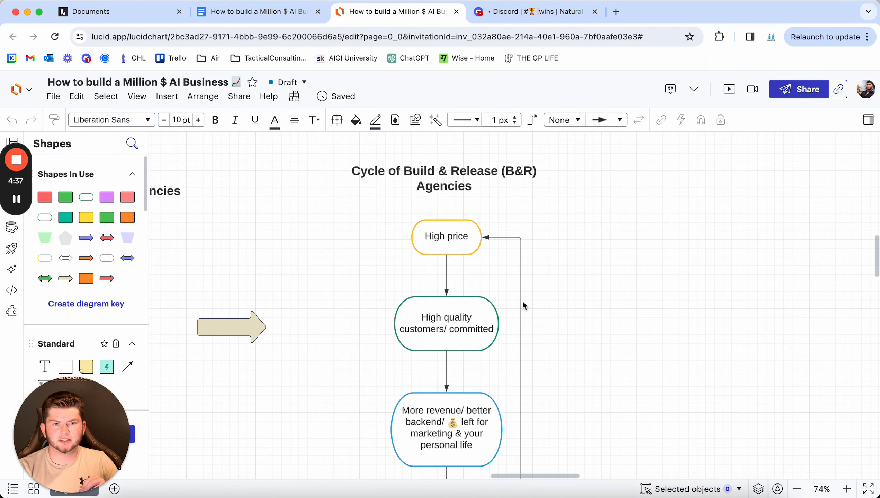
{"action": "mouse_move", "coordinate": [547, 300]}
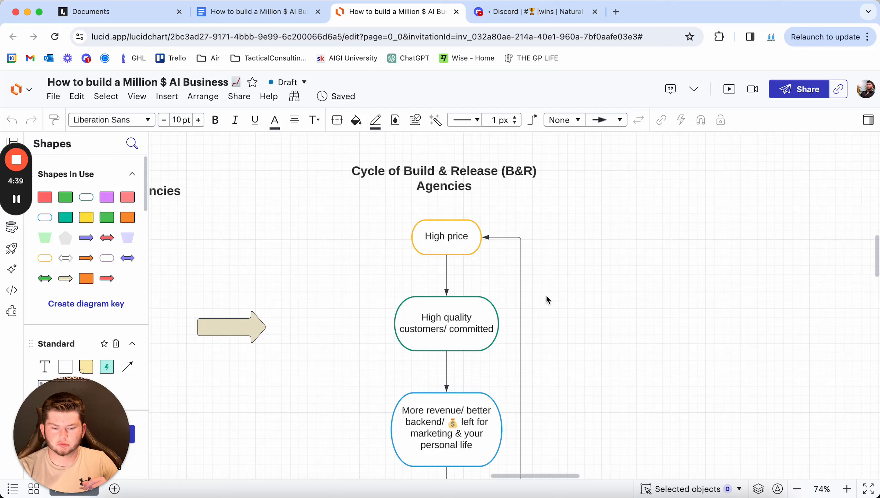
{"action": "mouse_move", "coordinate": [410, 263]}
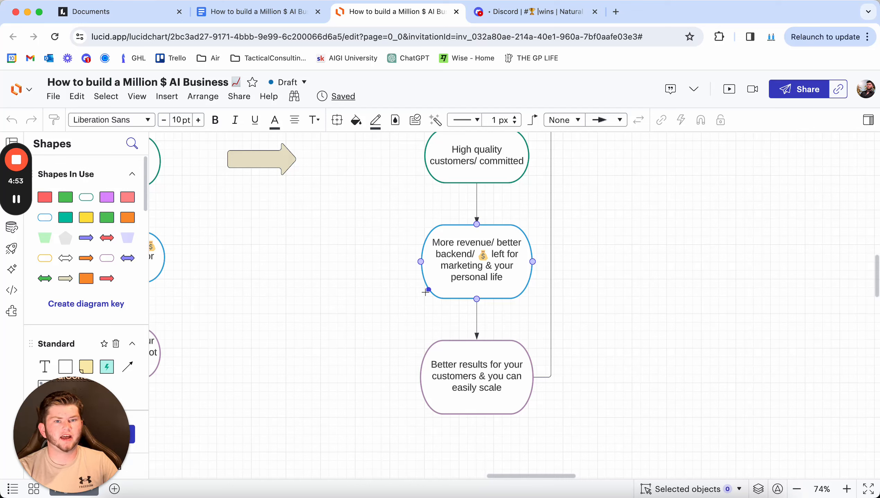
{"action": "left_click", "coordinate": [476, 376]}
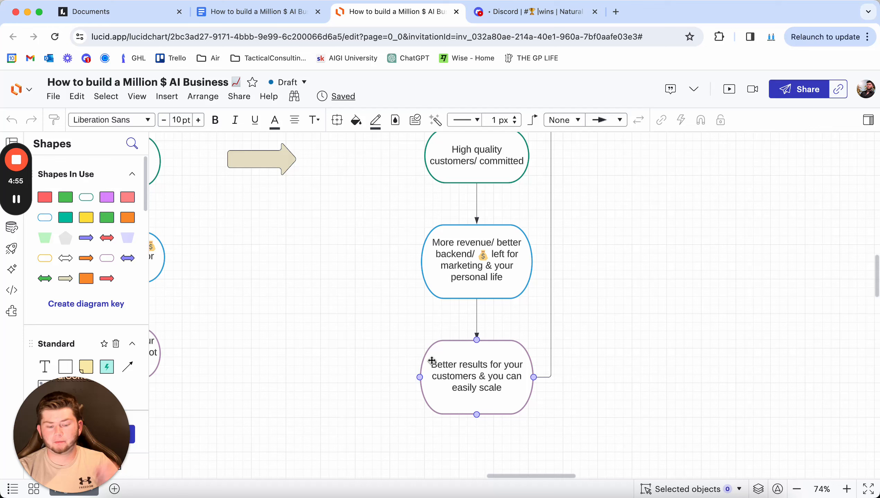
{"action": "scroll", "scroll_direction": "down", "scroll_amount": 3}
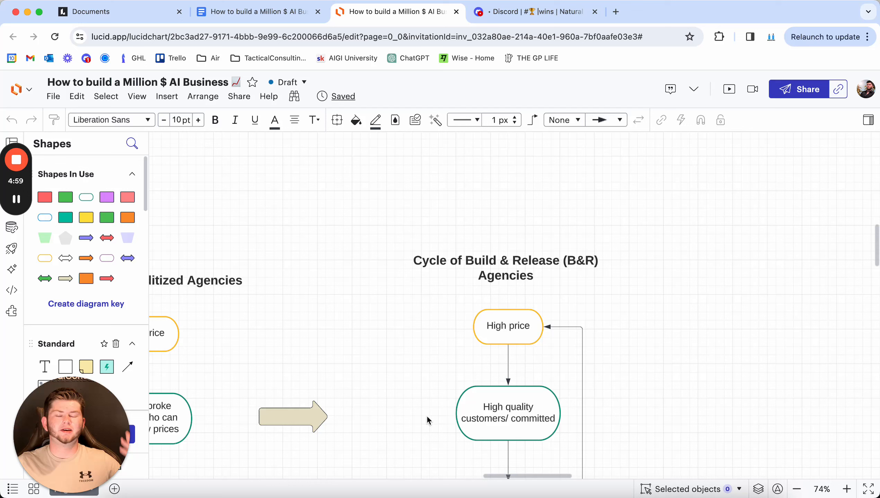
{"action": "left_click", "coordinate": [505, 268]}
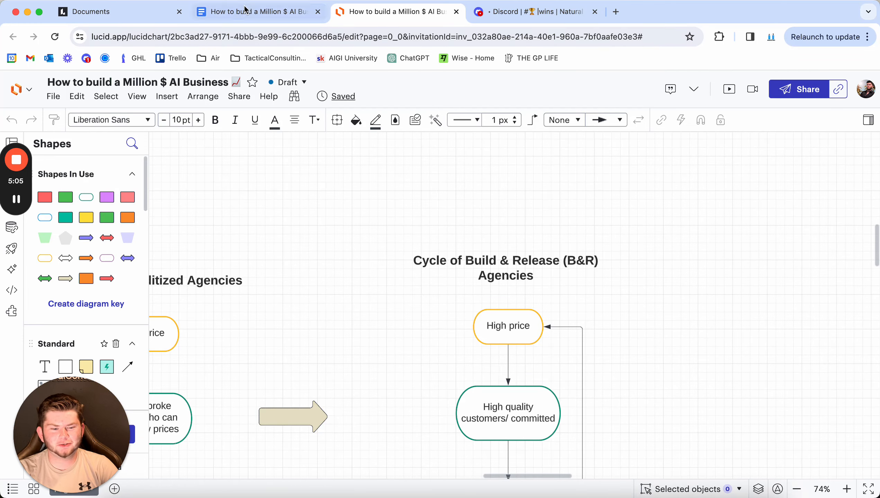
Scroll the guide to 'Levels of leveraging the right model' and open its 'How you leverage pricing' diagram.
{"action": "left_click", "coordinate": [257, 12]}
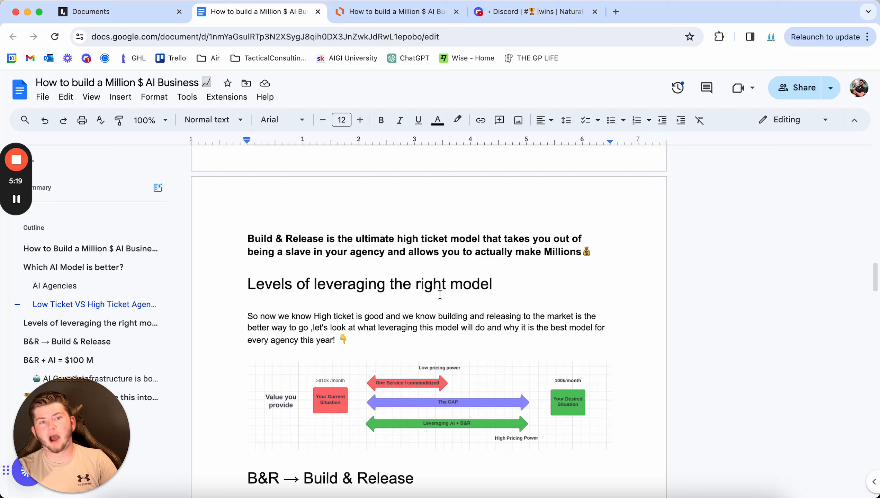
{"action": "scroll", "scroll_direction": "down", "scroll_amount": 3}
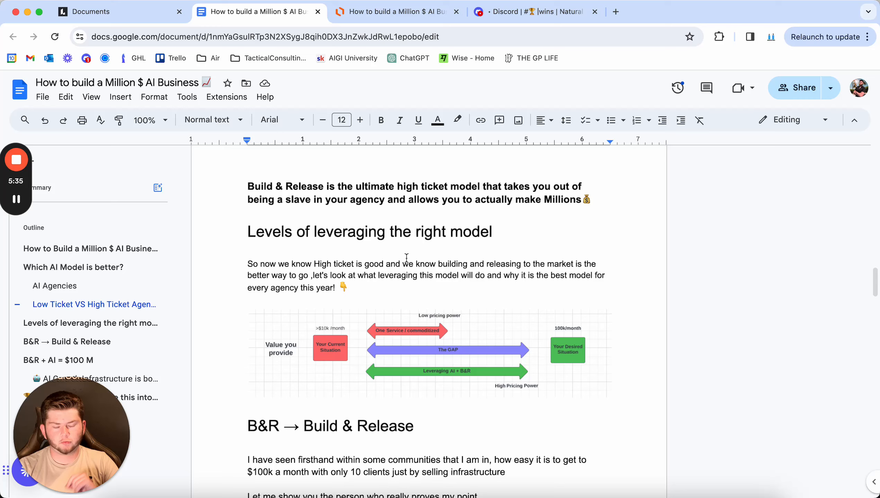
{"action": "left_click", "coordinate": [394, 11]}
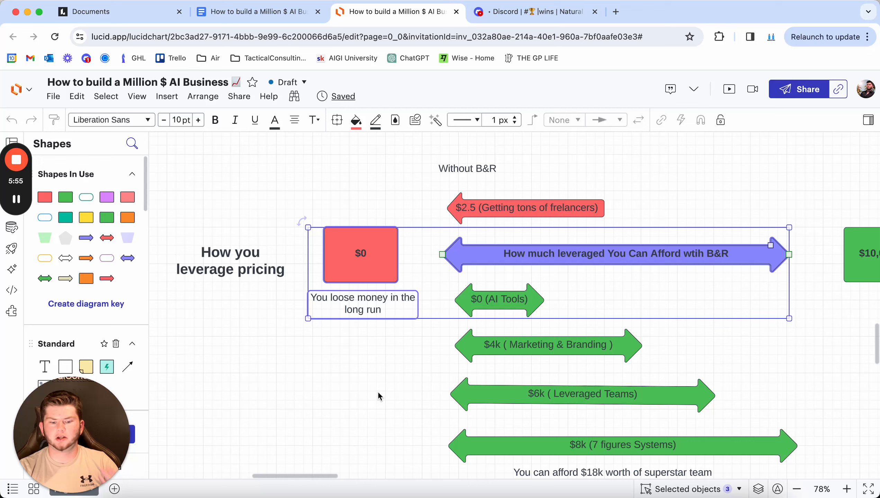
{"action": "left_click", "coordinate": [351, 415]}
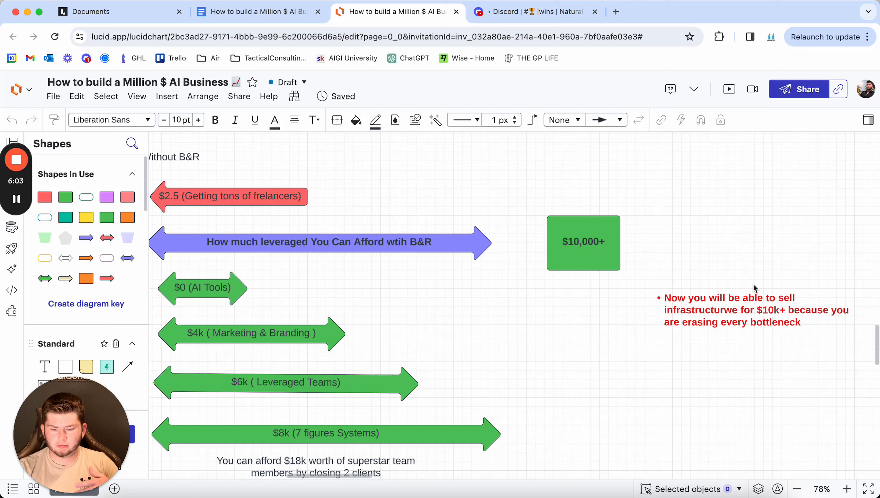
{"action": "mouse_move", "coordinate": [754, 291]}
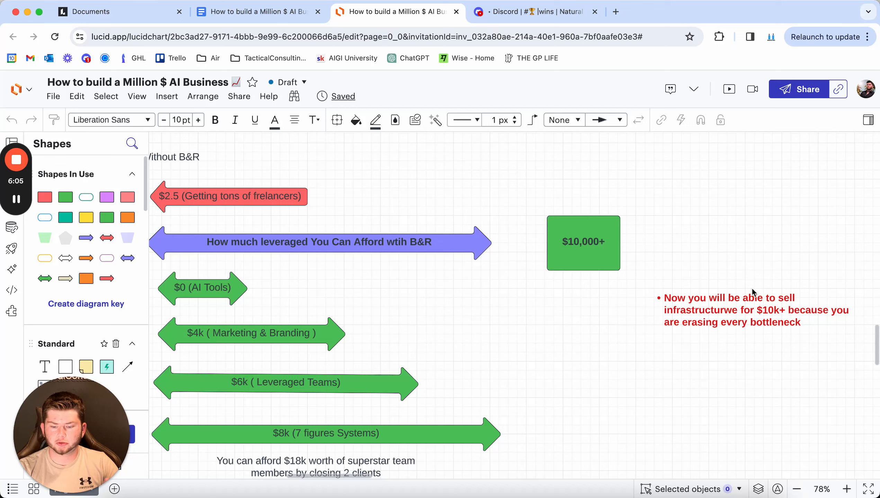
{"action": "mouse_move", "coordinate": [581, 340]}
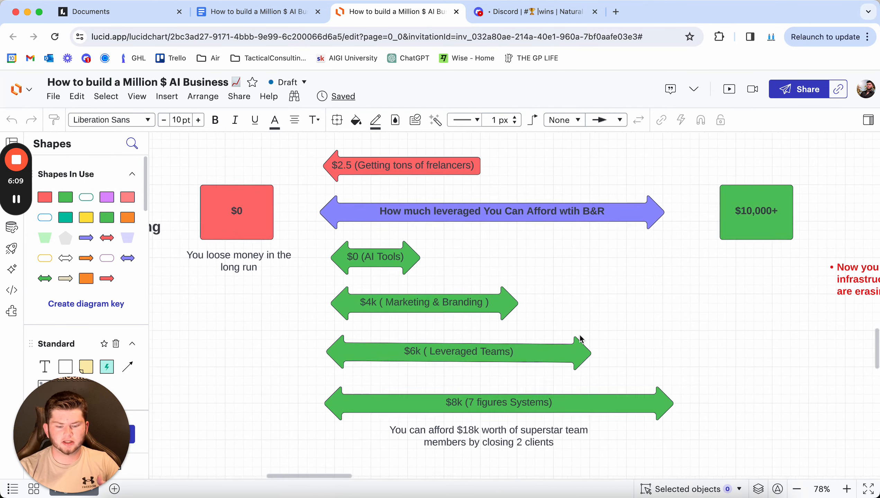
{"action": "left_click", "coordinate": [373, 259]}
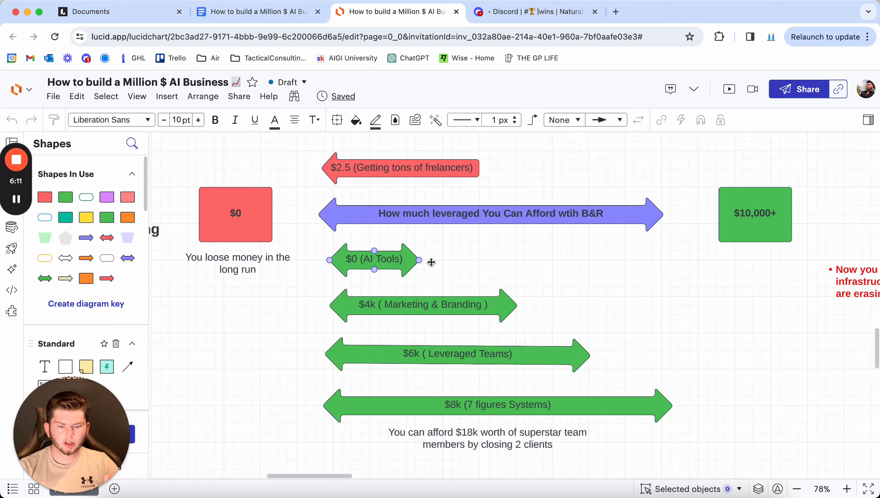
{"action": "left_click", "coordinate": [491, 214]}
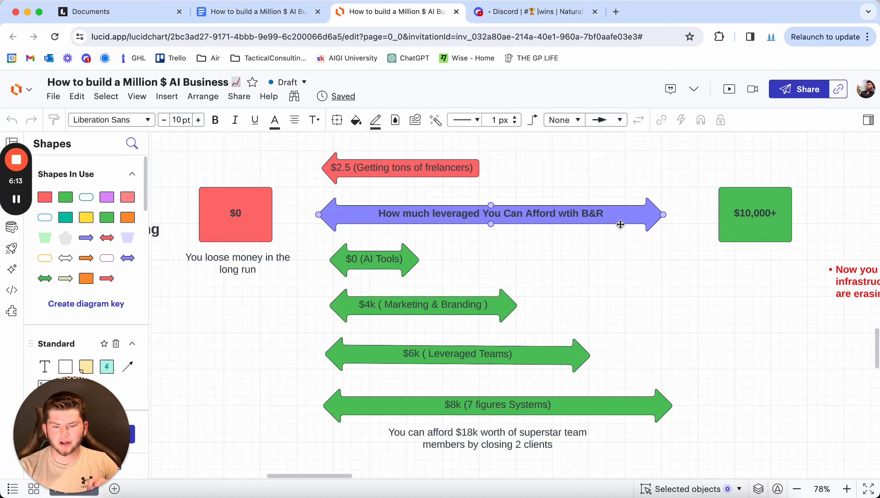
{"action": "left_click", "coordinate": [374, 258]}
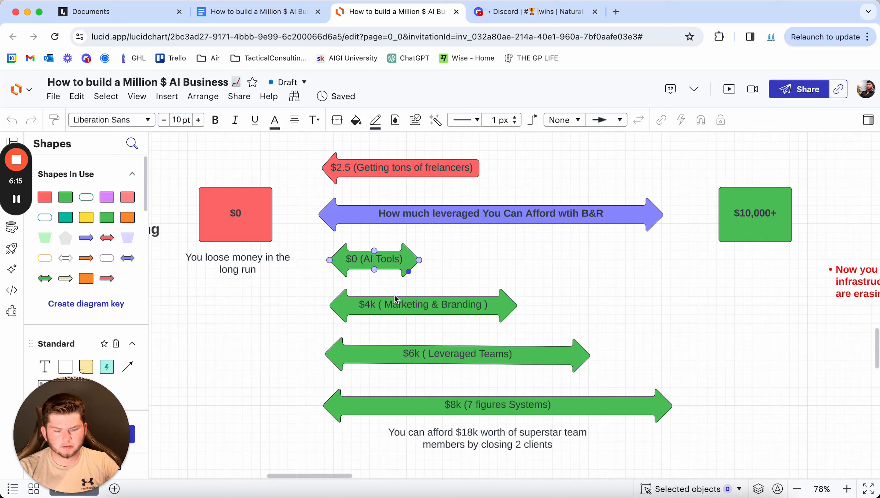
{"action": "left_click", "coordinate": [456, 354]}
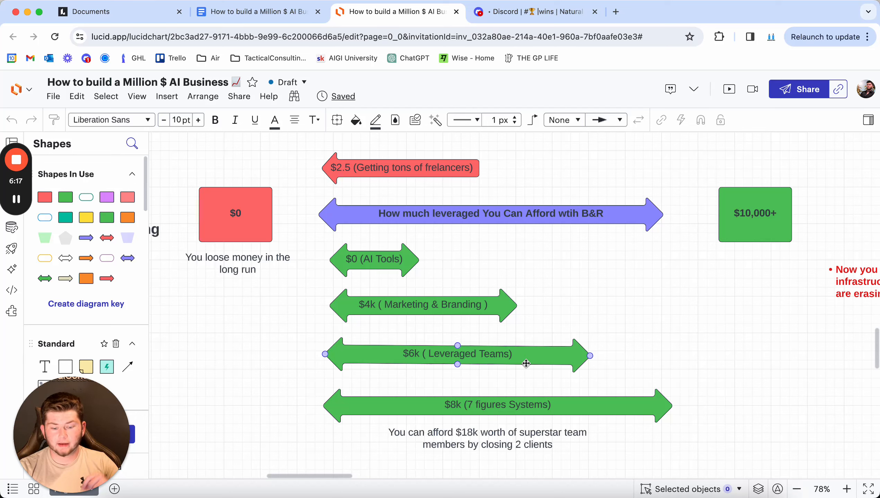
{"action": "left_click", "coordinate": [497, 405]}
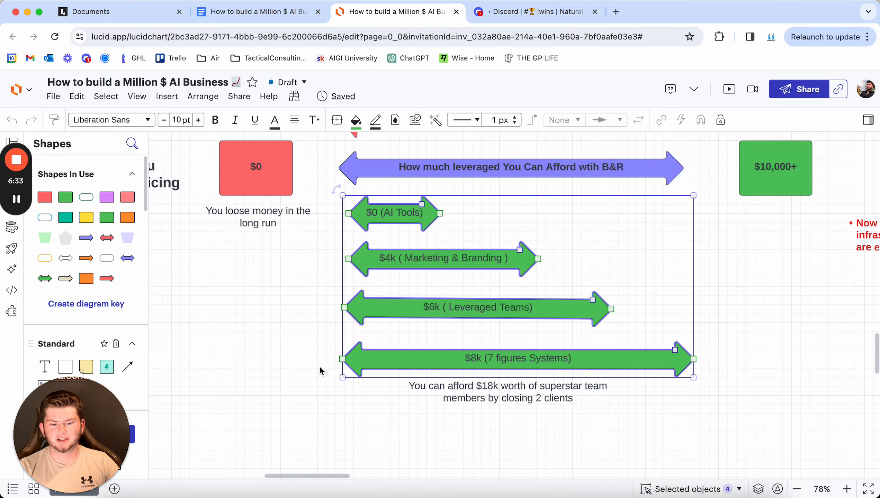
{"action": "left_click", "coordinate": [361, 398]}
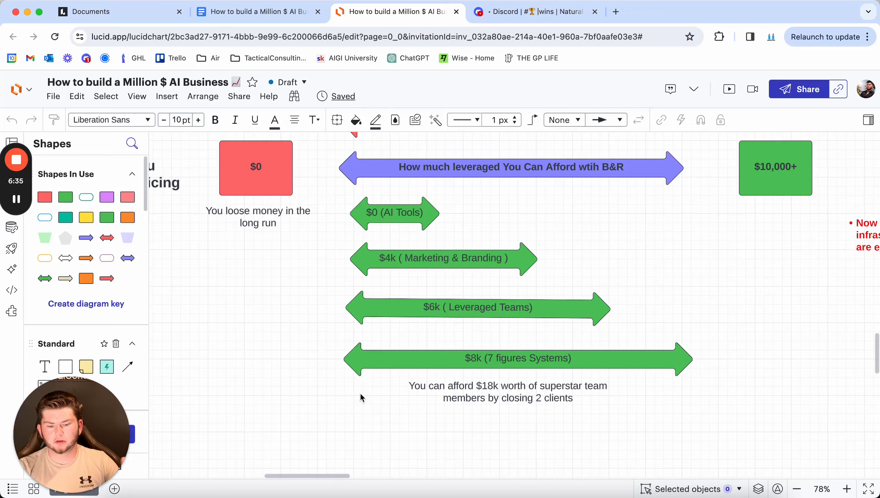
{"action": "scroll", "scroll_direction": "right", "scroll_amount": 3}
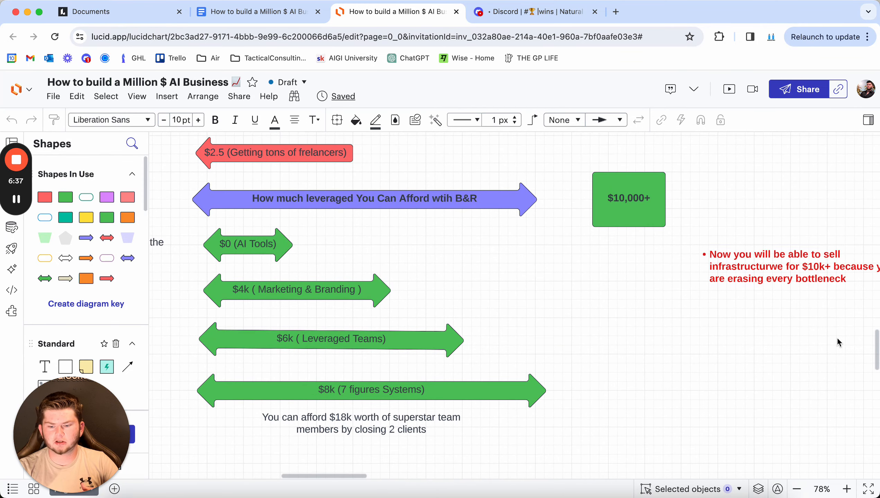
{"action": "left_click", "coordinate": [629, 199]}
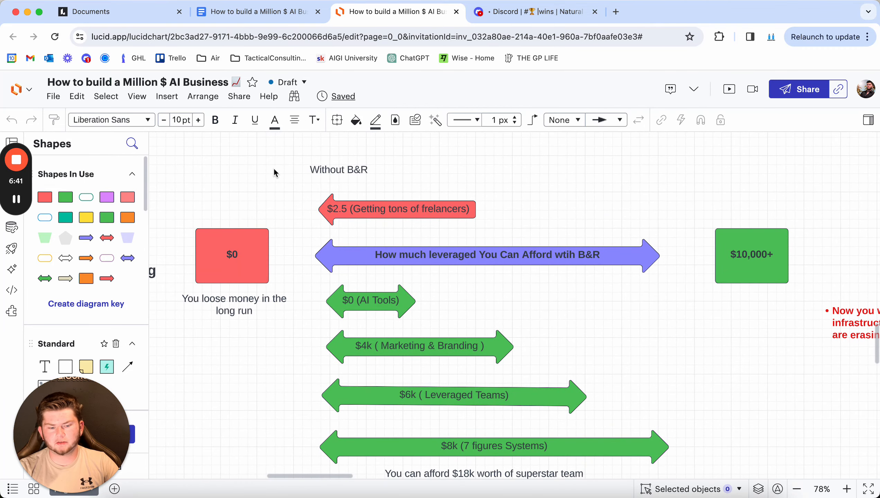
{"action": "mouse_move", "coordinate": [491, 230]}
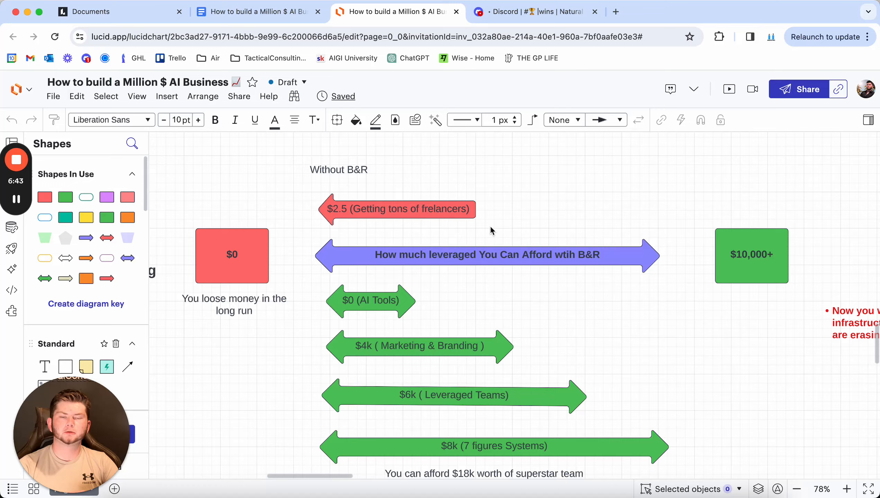
{"action": "scroll", "scroll_direction": "down", "scroll_amount": 3}
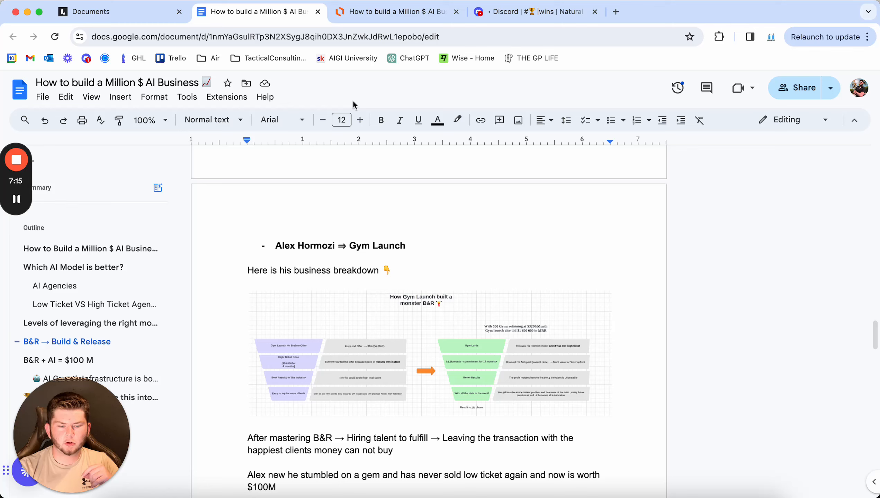
Open the Gym Launch No Brainer Offer funnel diagram with its $16,000 high-ticket price.
{"action": "left_click", "coordinate": [393, 11]}
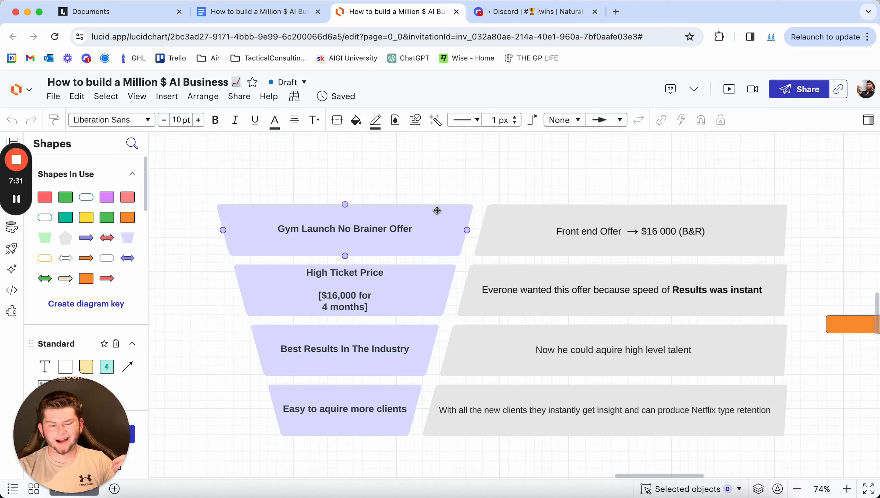
{"action": "left_click", "coordinate": [621, 290]}
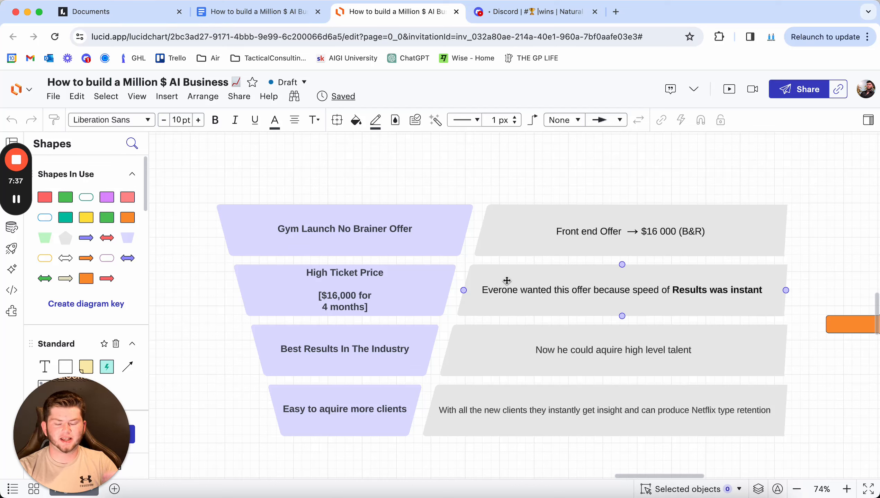
{"action": "left_click", "coordinate": [345, 349]}
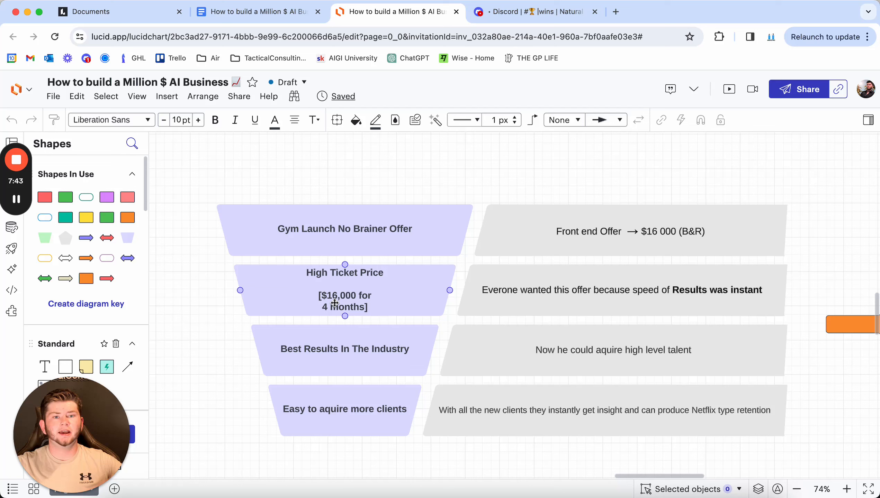
{"action": "left_click", "coordinate": [612, 350]}
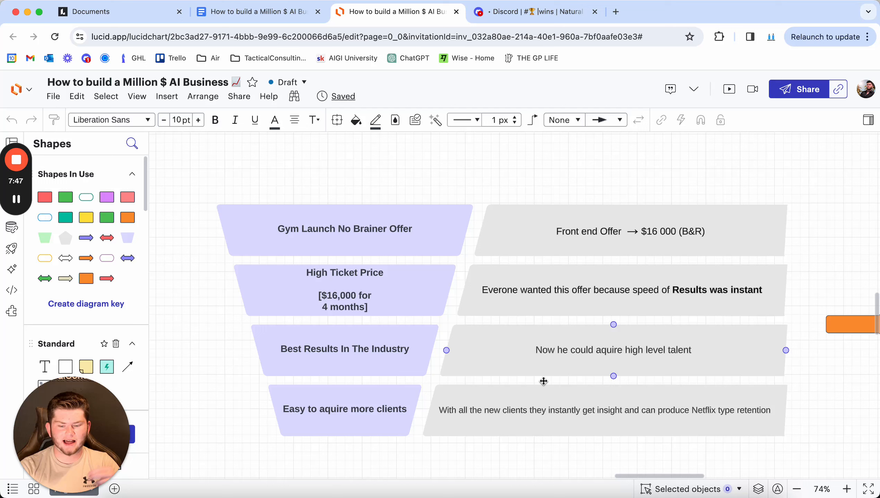
{"action": "left_click", "coordinate": [345, 408]}
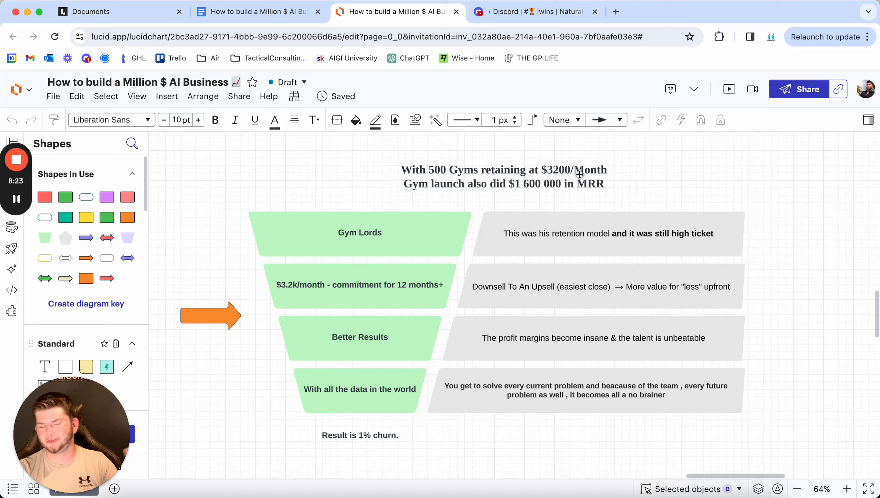
Pick out the Gym Lords $3.2k/month commitment step and its profit margins explanation box.
{"action": "left_click", "coordinate": [360, 285]}
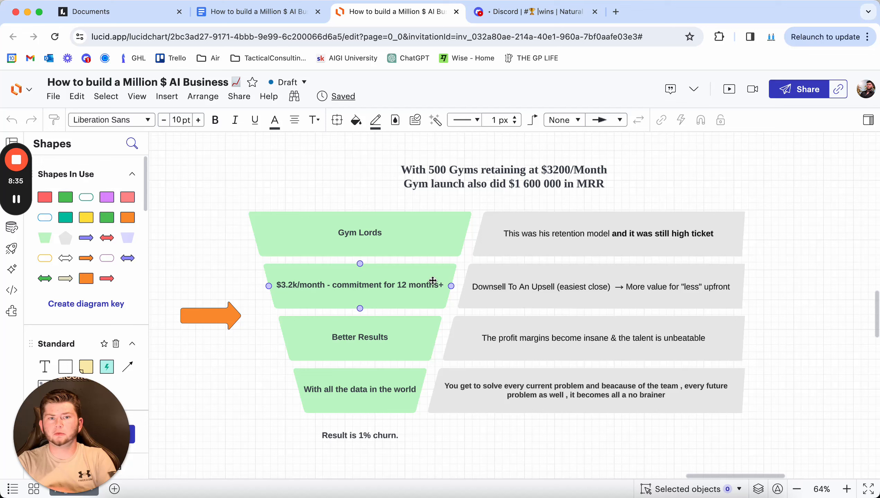
{"action": "left_click", "coordinate": [601, 287]}
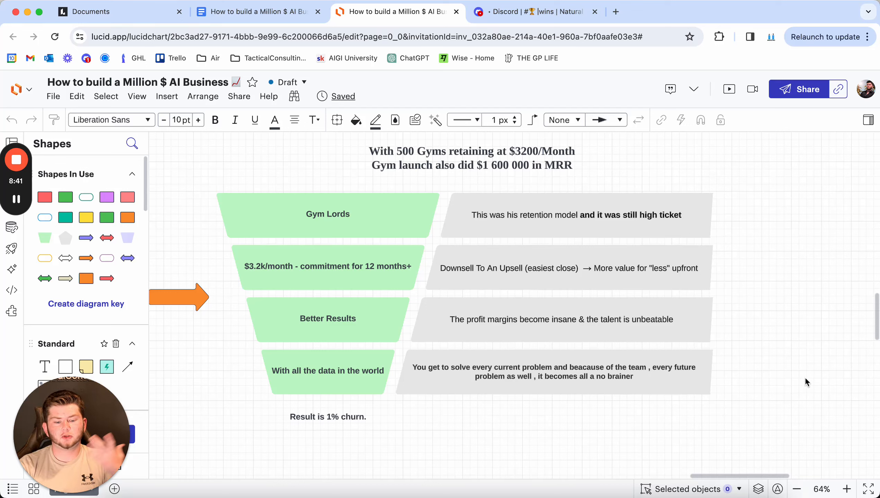
{"action": "left_click", "coordinate": [562, 319]}
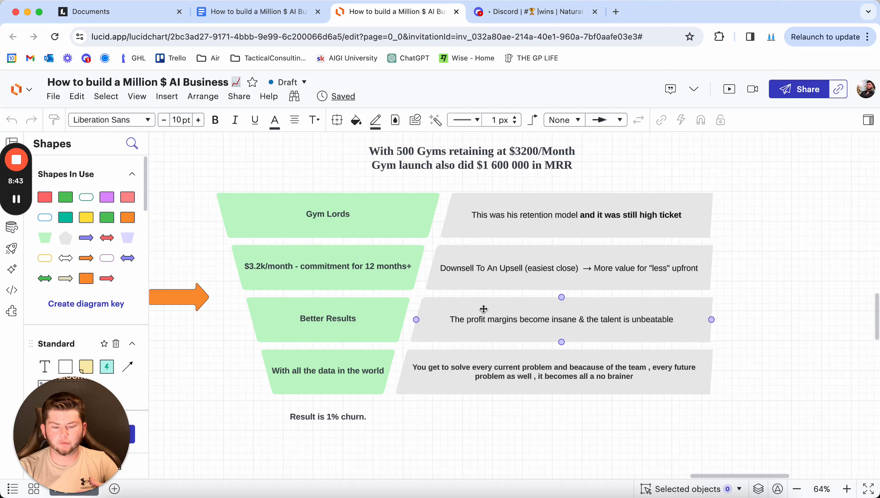
{"action": "left_click", "coordinate": [754, 384]}
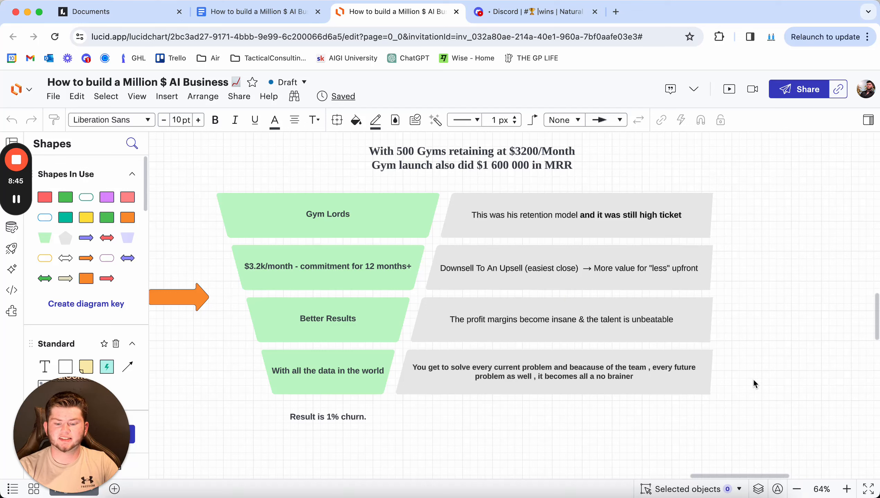
Pick out the 'With all the data in the world' step, then return to the Gym Launch breakdown.
{"action": "left_click", "coordinate": [328, 371]}
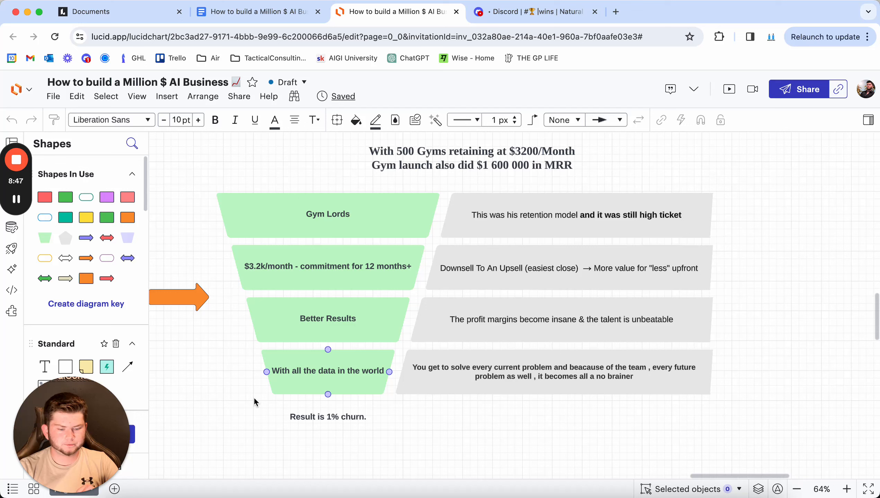
{"action": "left_click", "coordinate": [471, 449]}
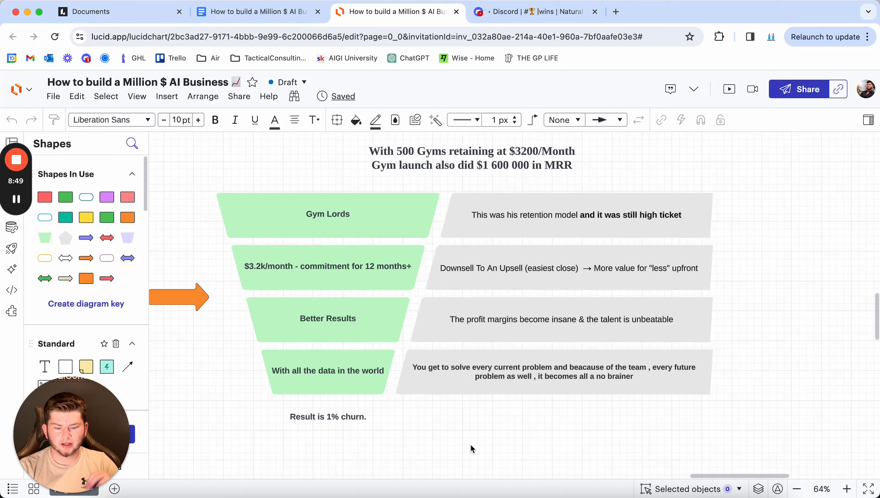
{"action": "mouse_move", "coordinate": [712, 431]}
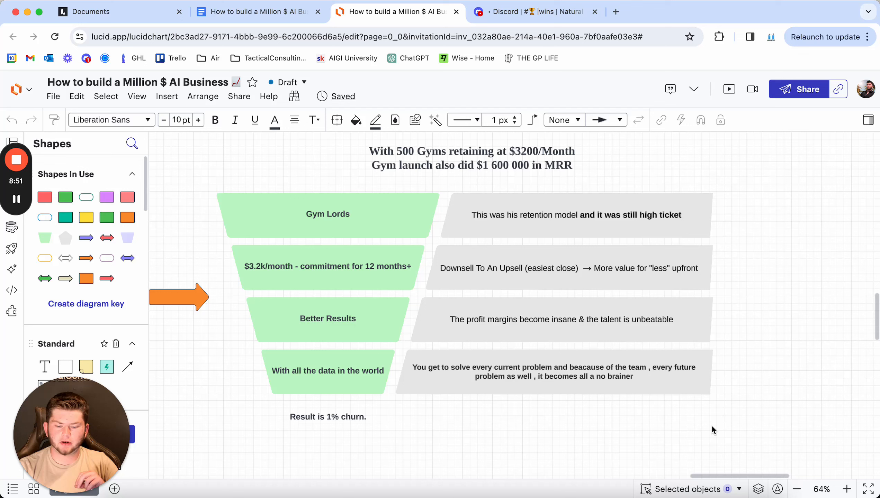
{"action": "mouse_move", "coordinate": [727, 419]}
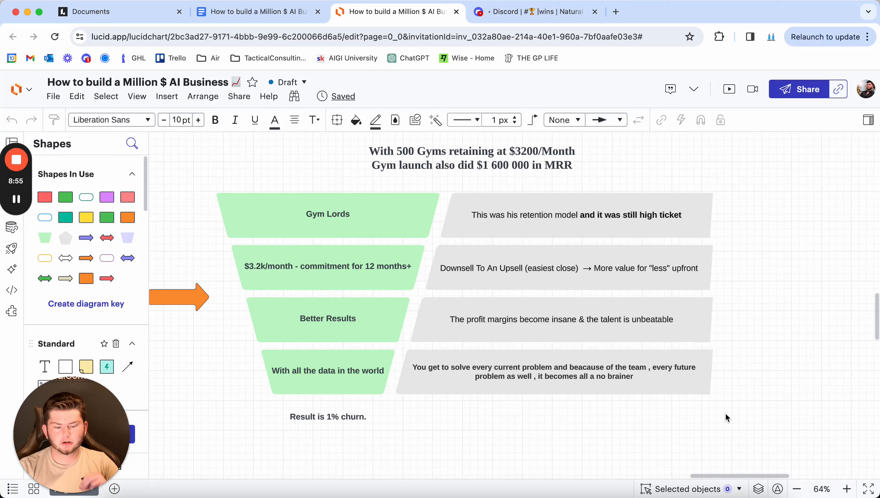
{"action": "left_click", "coordinate": [327, 417]}
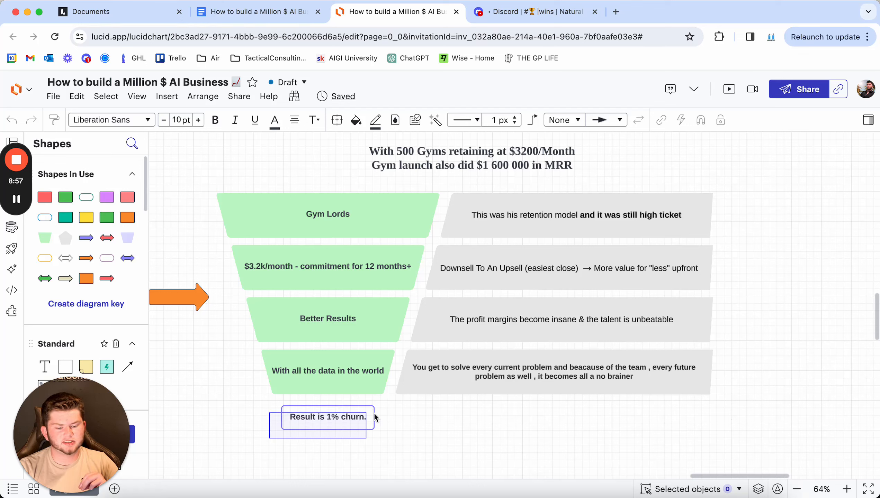
{"action": "left_click", "coordinate": [401, 416]}
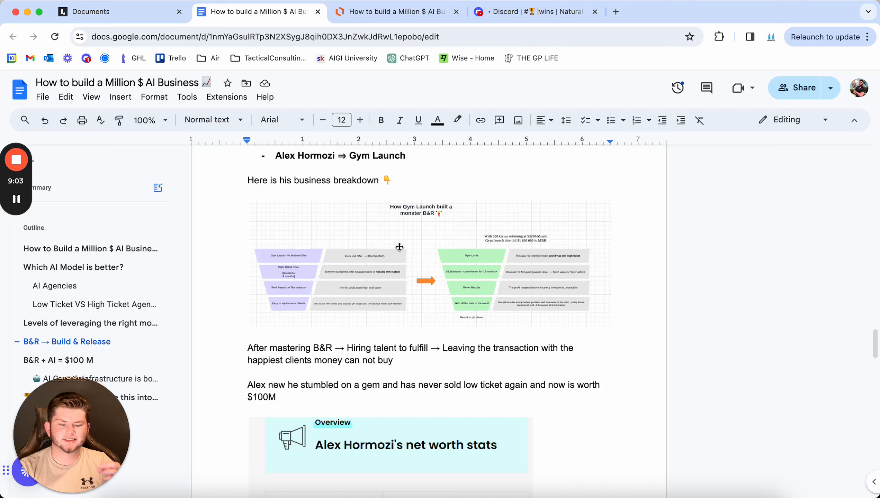
Scroll past Hormozi's net worth table to the 'B&R + AI = $100 M' and AIGI sections.
{"action": "scroll", "scroll_direction": "down", "scroll_amount": 3}
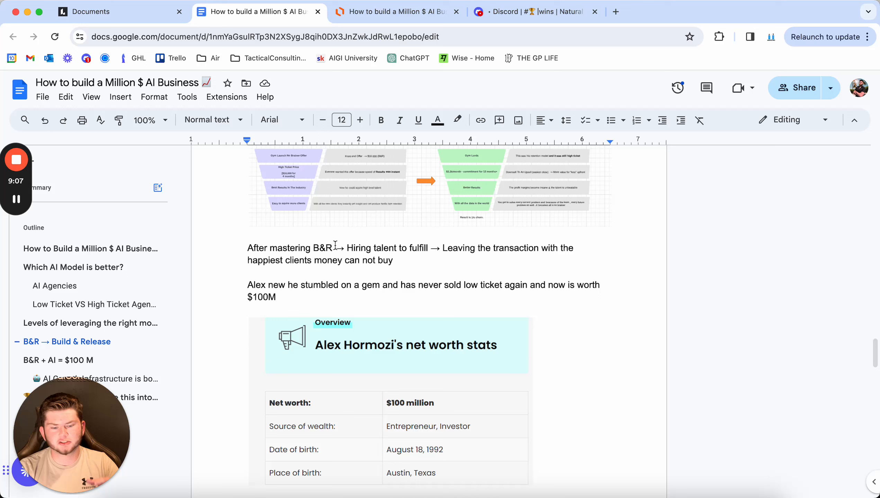
{"action": "mouse_move", "coordinate": [352, 252]}
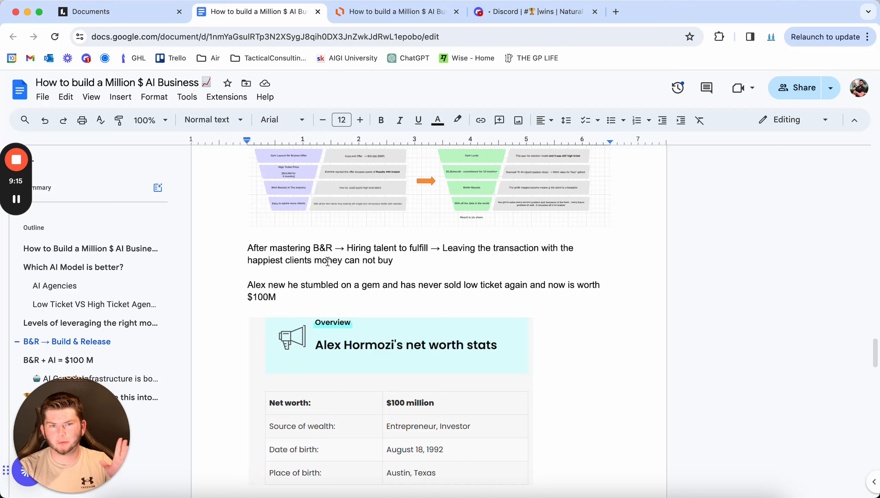
{"action": "scroll", "scroll_direction": "down", "scroll_amount": 3}
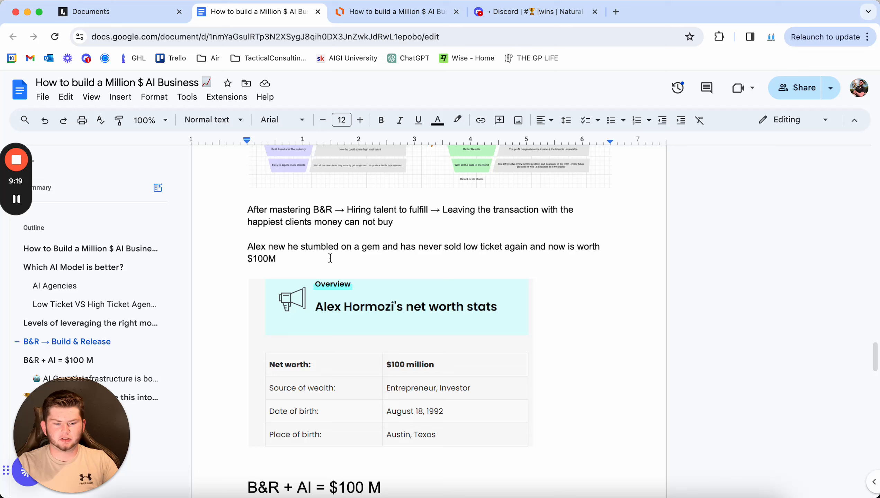
{"action": "scroll", "scroll_direction": "down", "scroll_amount": 3}
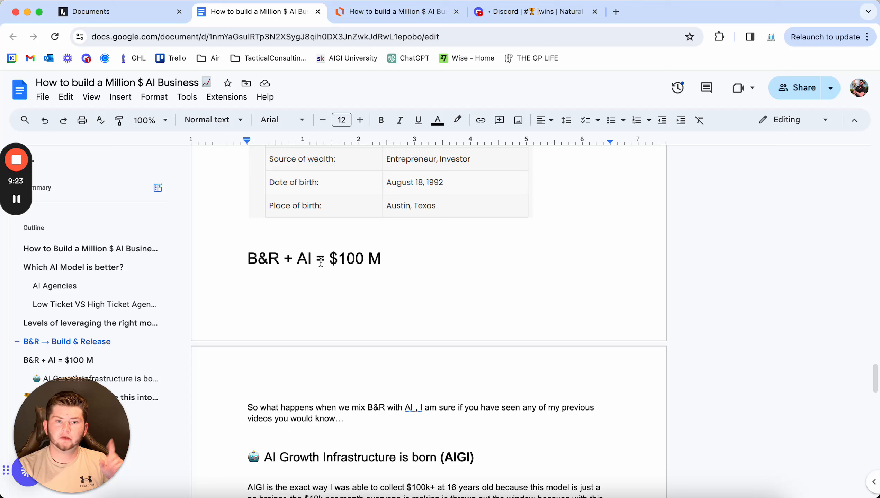
{"action": "type", "text": "="}
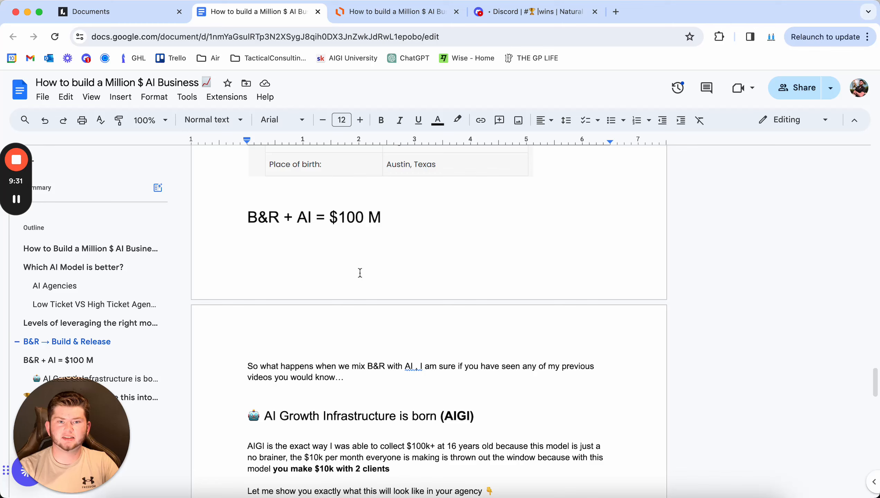
{"action": "scroll", "scroll_direction": "down", "scroll_amount": 3}
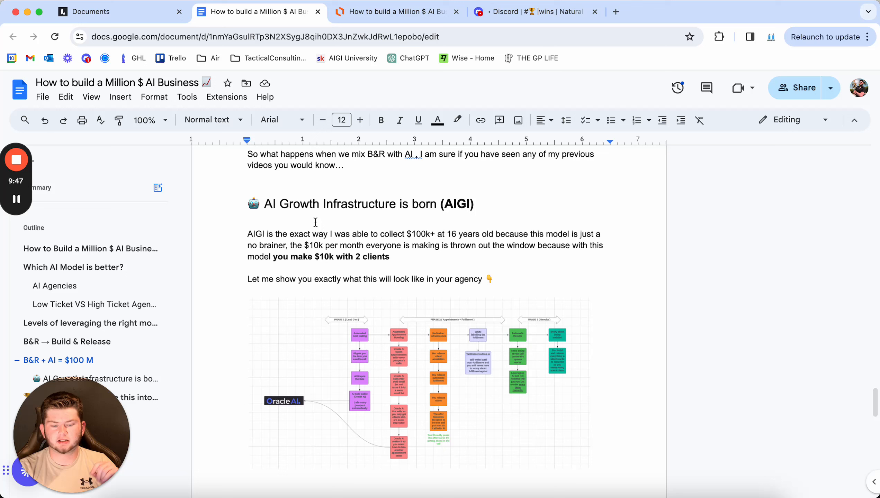
{"action": "mouse_move", "coordinate": [363, 229]}
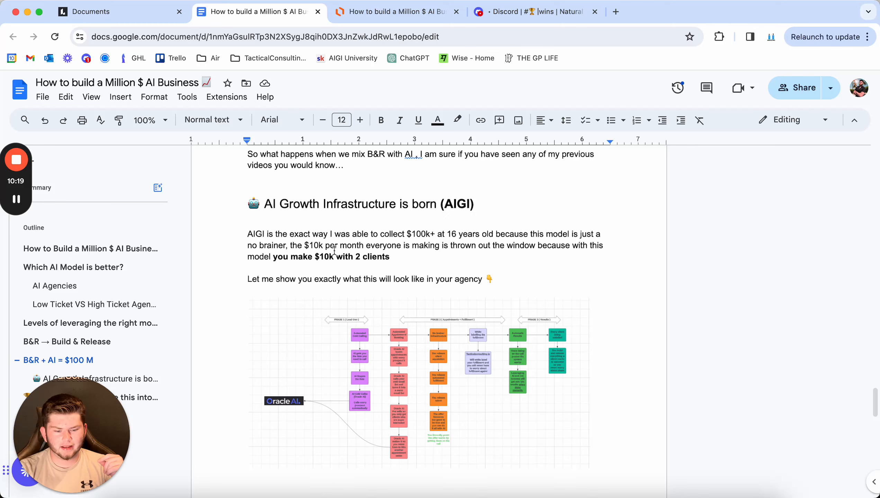
Open the AI Growth Infrastructure flowchart with its Phase 1 Lead Gen and Phase 2 steps.
{"action": "left_click", "coordinate": [395, 11]}
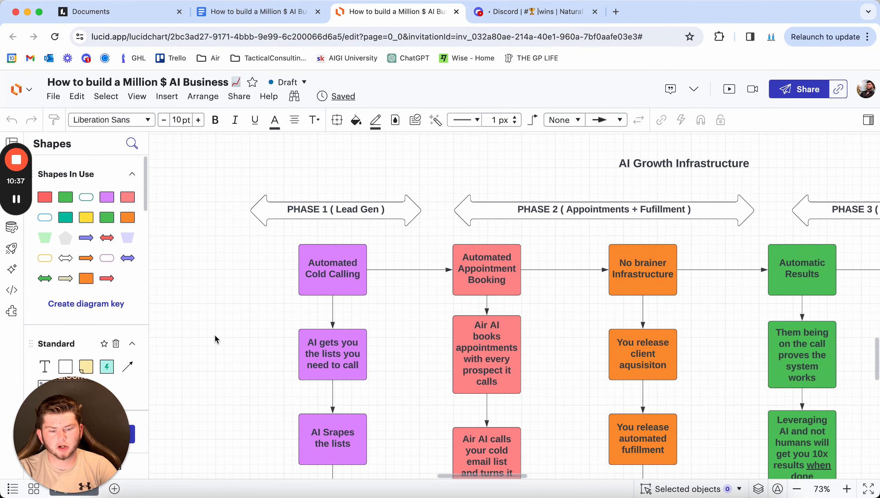
{"action": "scroll", "scroll_direction": "down", "scroll_amount": 3}
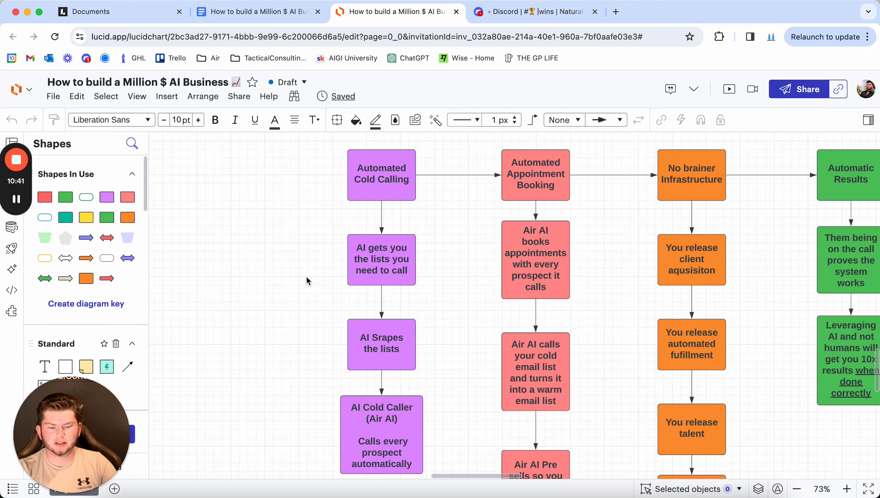
{"action": "scroll", "scroll_direction": "down", "scroll_amount": 3}
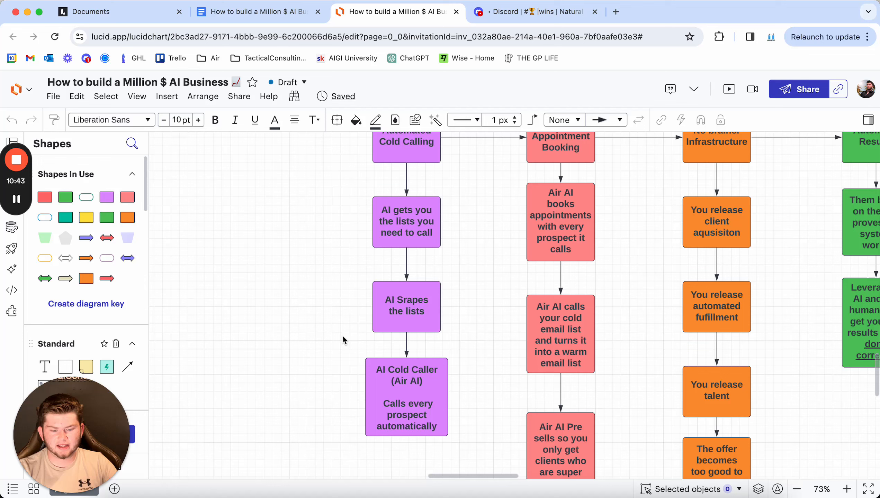
{"action": "mouse_move", "coordinate": [353, 362]}
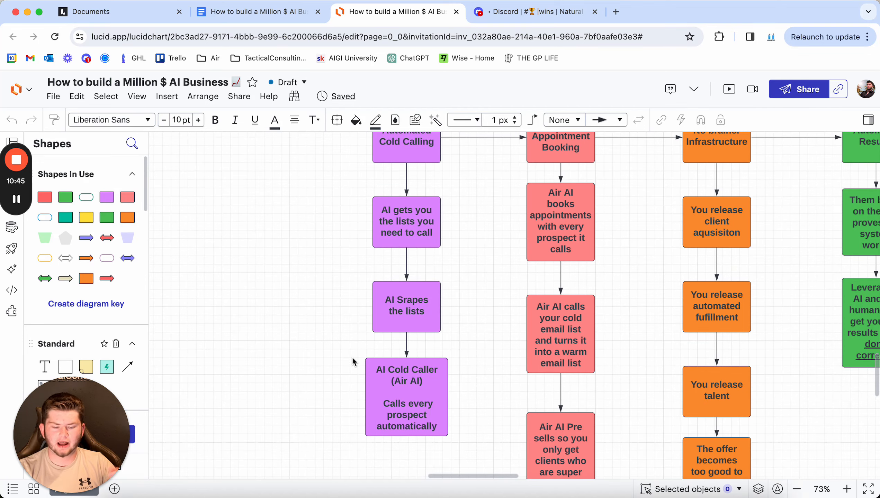
{"action": "scroll", "scroll_direction": "down", "scroll_amount": 3}
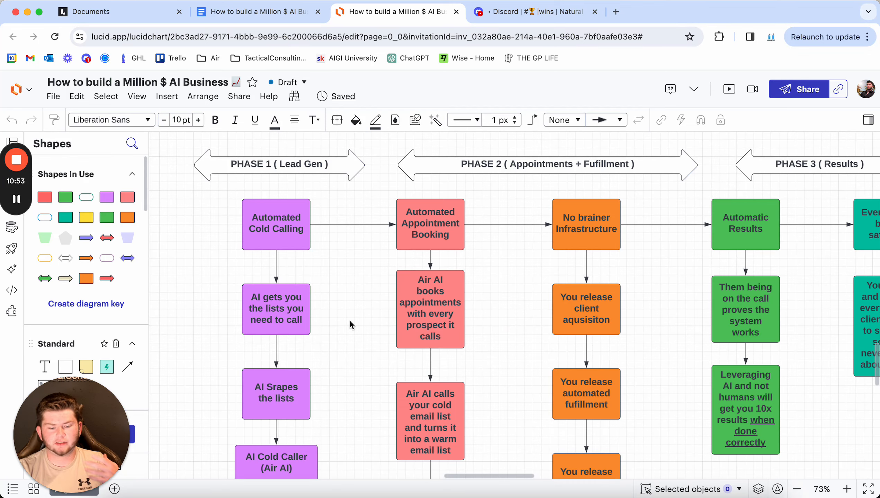
{"action": "scroll", "scroll_direction": "down", "scroll_amount": 3}
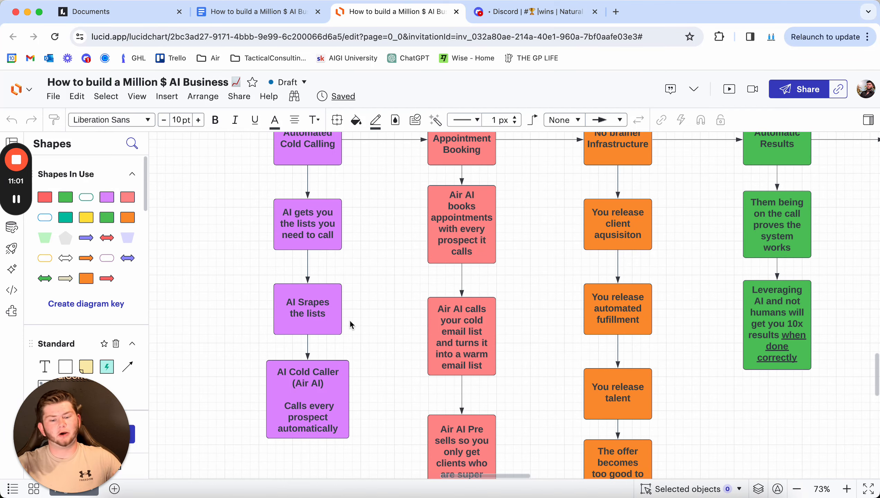
{"action": "scroll", "scroll_direction": "down", "scroll_amount": 3}
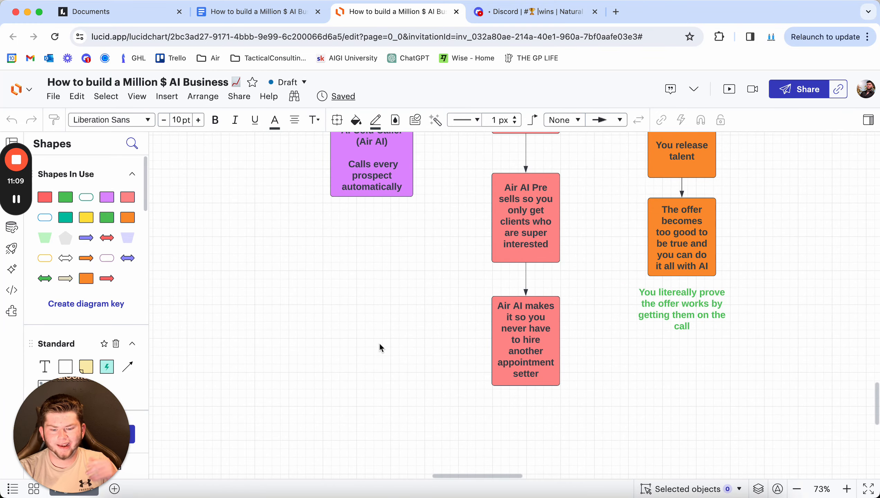
{"action": "scroll", "scroll_direction": "down", "scroll_amount": 3}
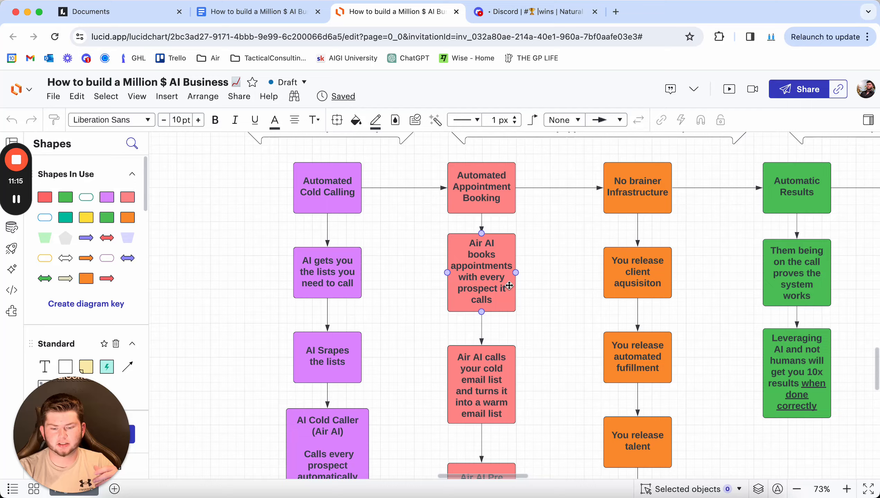
{"action": "scroll", "scroll_direction": "right", "scroll_amount": 3}
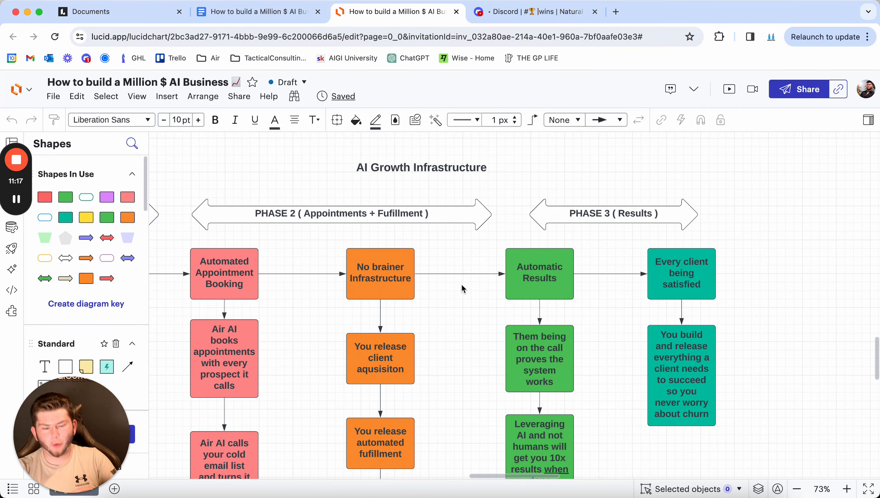
Pan to the Phase 3 results steps, then return to the guide's free AIGI University course invitation.
{"action": "scroll", "scroll_direction": "down", "scroll_amount": 3}
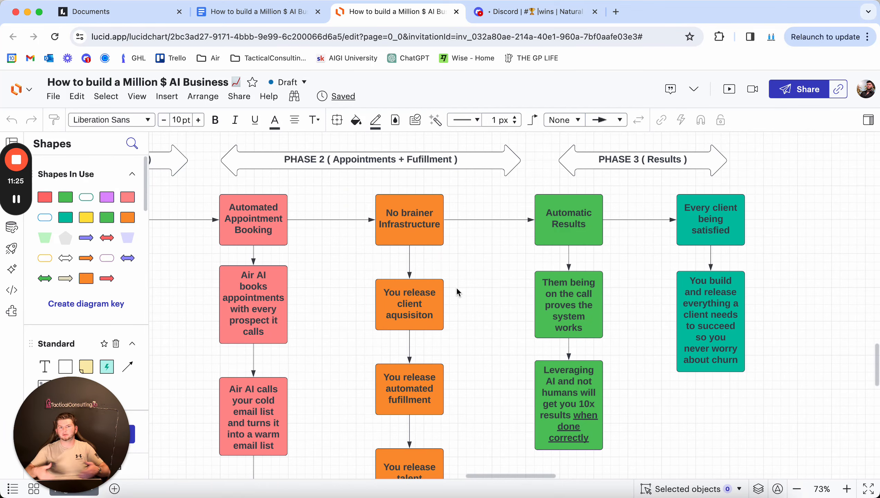
{"action": "scroll", "scroll_direction": "down", "scroll_amount": 3}
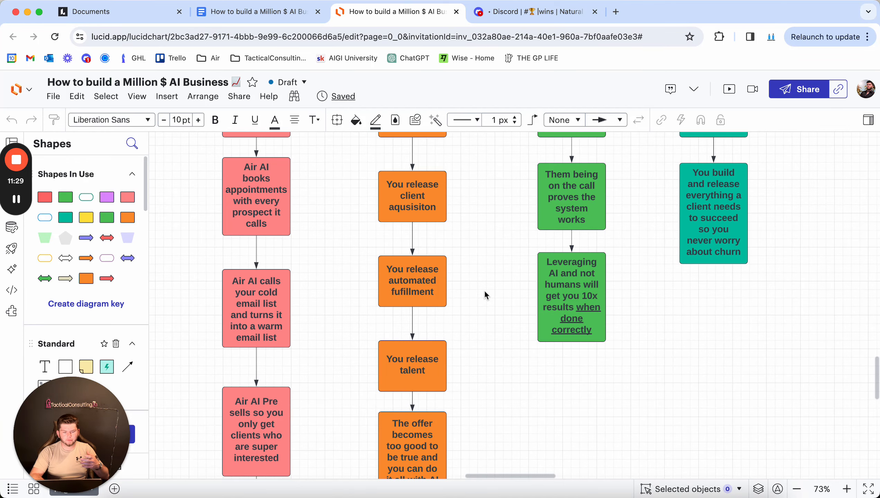
{"action": "scroll", "scroll_direction": "down", "scroll_amount": 3}
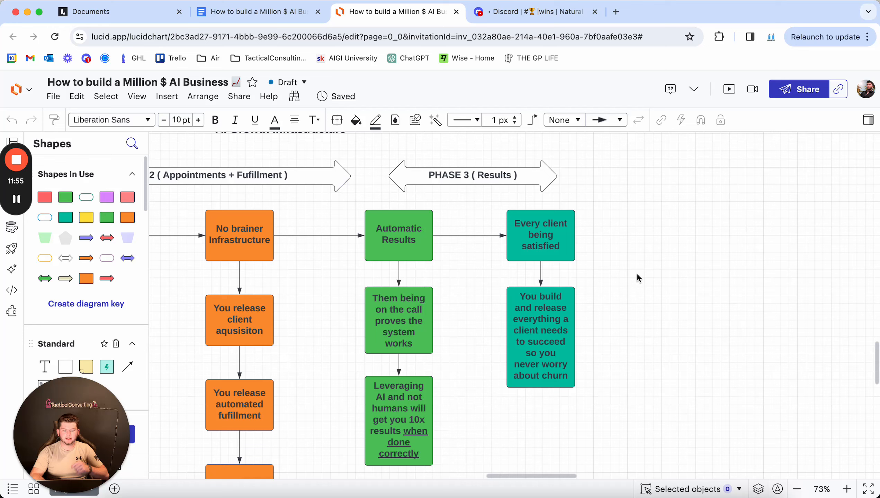
{"action": "left_click", "coordinate": [473, 175]}
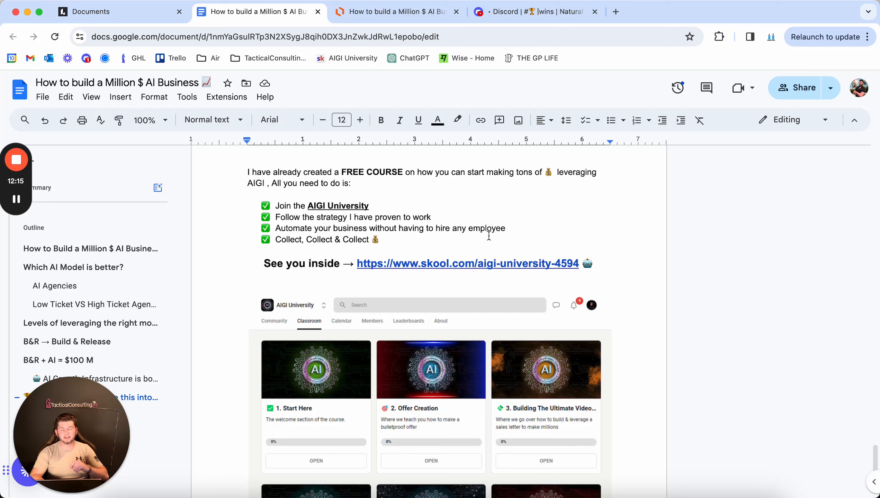
Scroll past the skool.com link to the AIGI University classroom preview listing modules from Start Here through Paid Advertising.
{"action": "scroll", "scroll_direction": "down", "scroll_amount": 3}
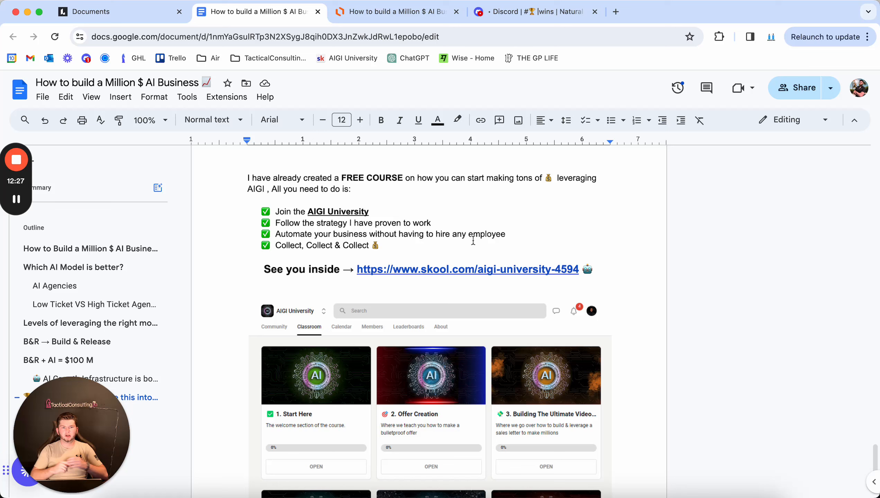
{"action": "scroll", "scroll_direction": "down", "scroll_amount": 3}
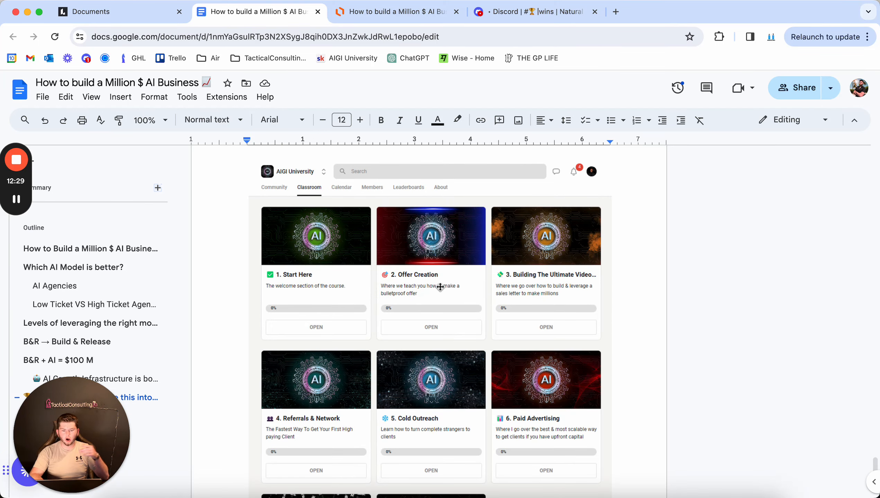
{"action": "scroll", "scroll_direction": "down", "scroll_amount": 3}
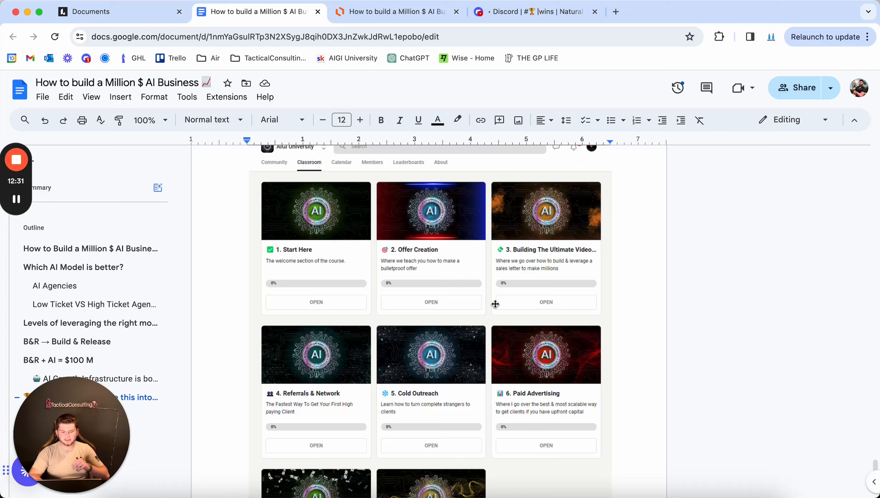
{"action": "scroll", "scroll_direction": "down", "scroll_amount": 3}
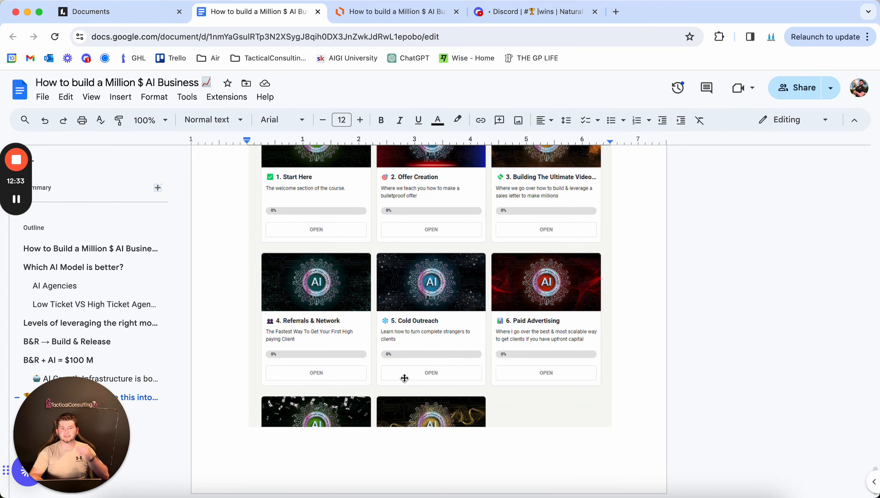